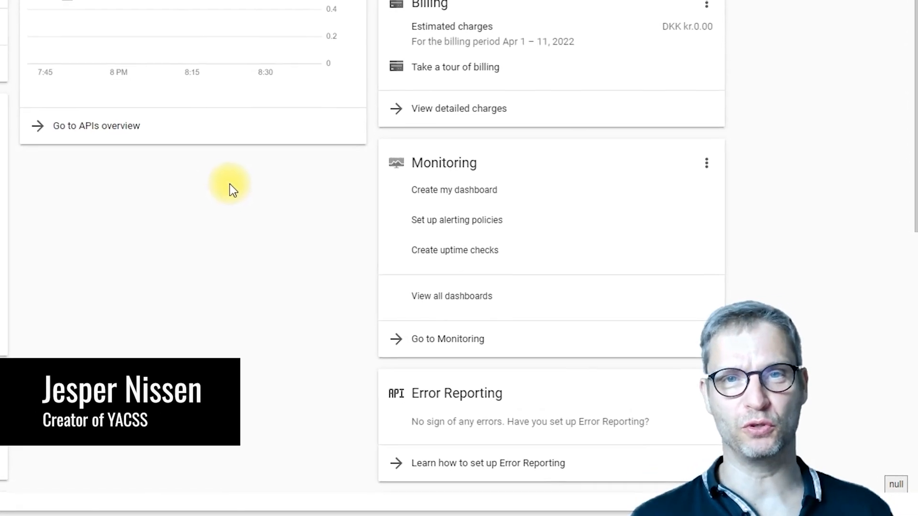
Step: Look through the project list in the Google Cloud console header
{"action": "scroll", "scroll_direction": "down", "scroll_amount": 3}
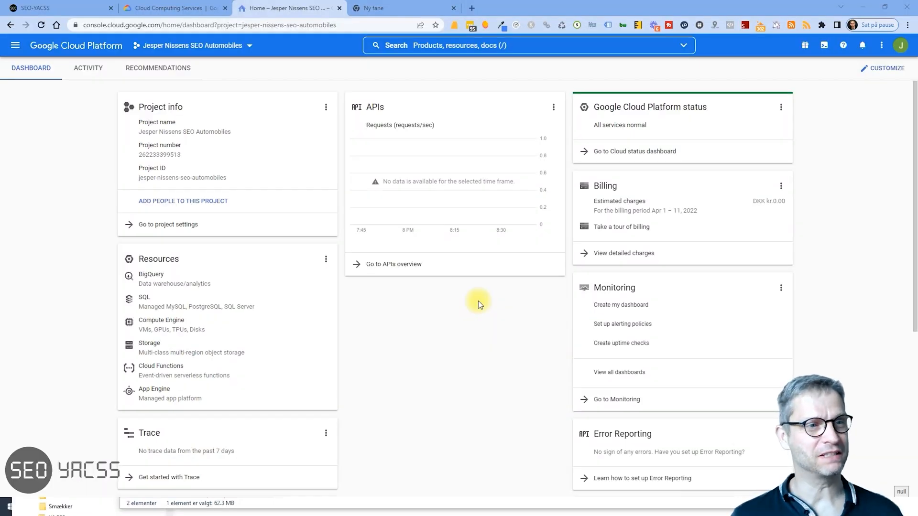
{"action": "mouse_move", "coordinate": [46, 246]}
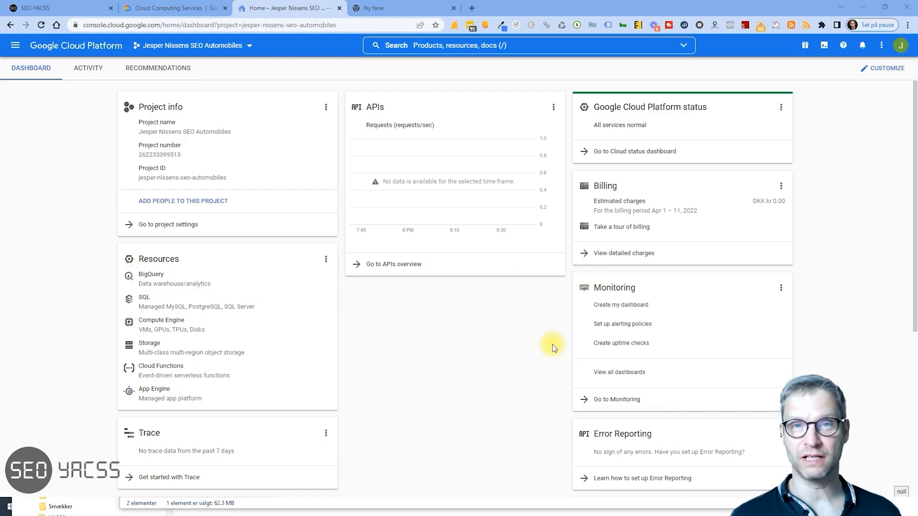
{"action": "left_click", "coordinate": [191, 45]}
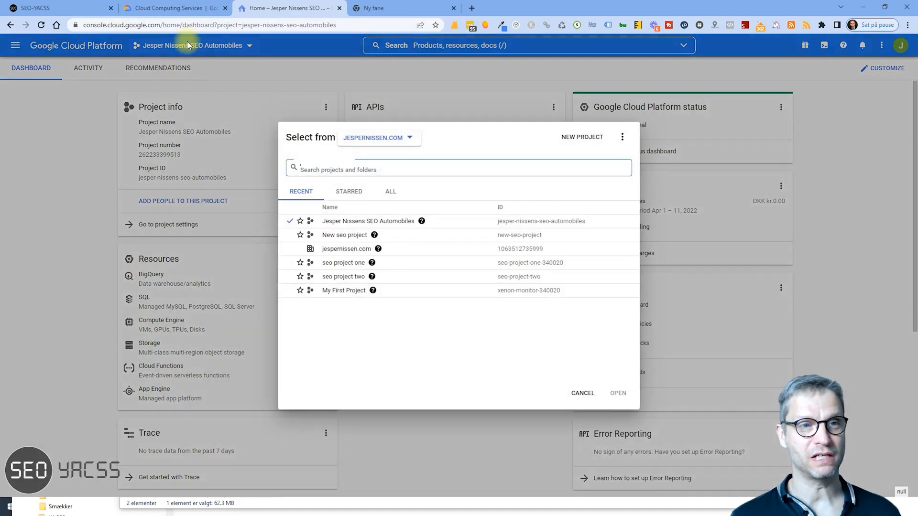
{"action": "left_click", "coordinate": [458, 167]}
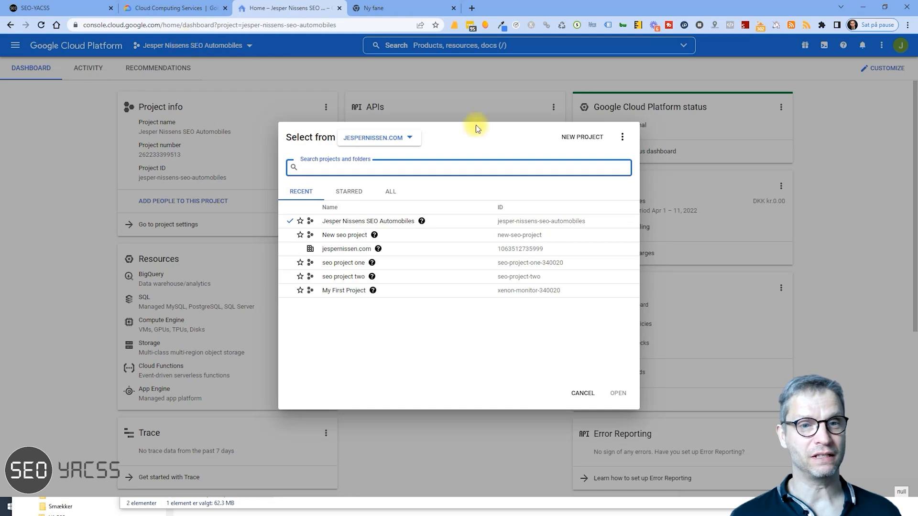
{"action": "mouse_move", "coordinate": [410, 145]}
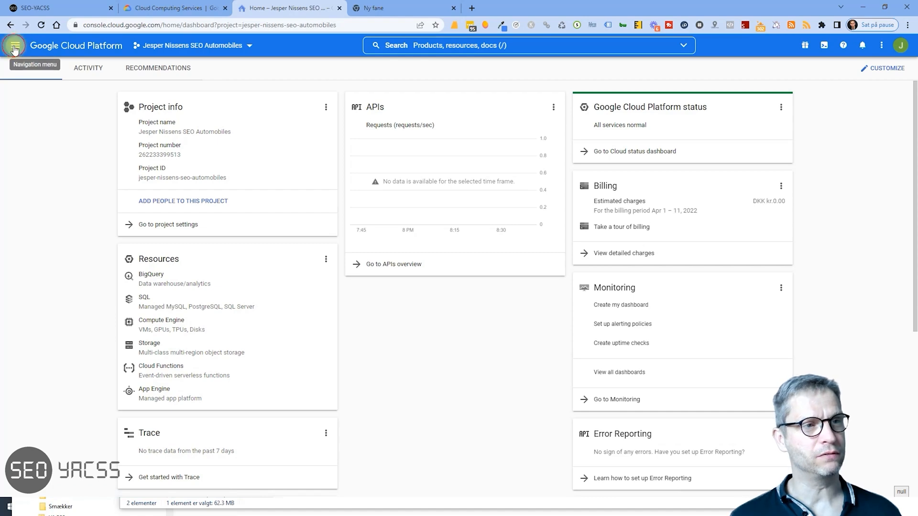
Step: Navigate via the main menu to IAM & Admin > Service Accounts for the current project
{"action": "left_click", "coordinate": [14, 45]}
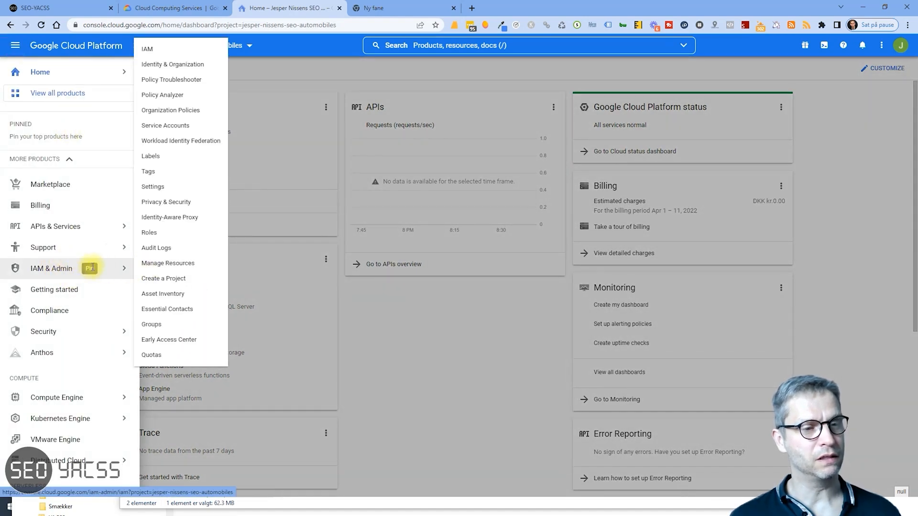
{"action": "left_click", "coordinate": [166, 126]}
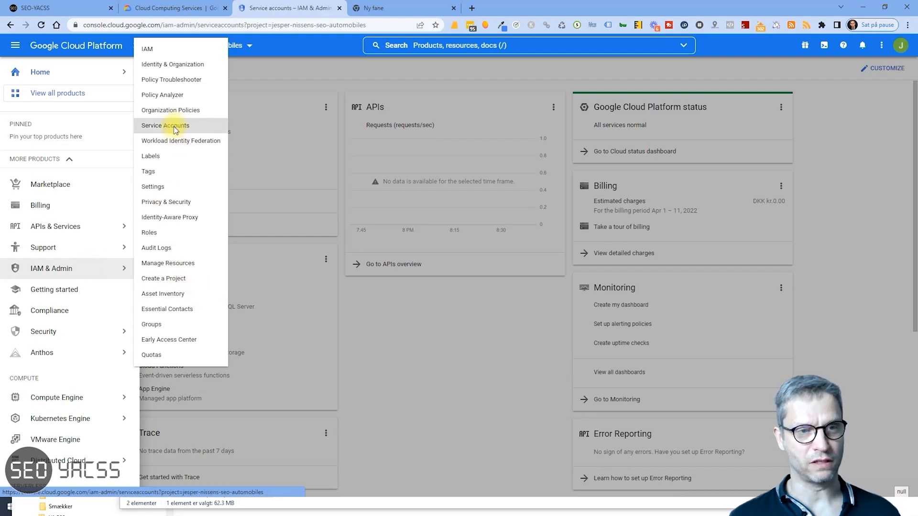
{"action": "left_click", "coordinate": [166, 125]}
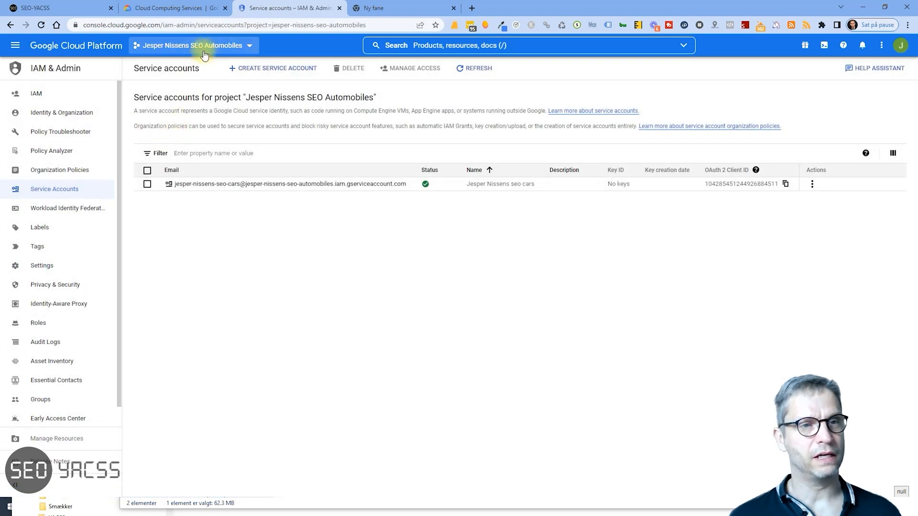
{"action": "left_click", "coordinate": [192, 45]}
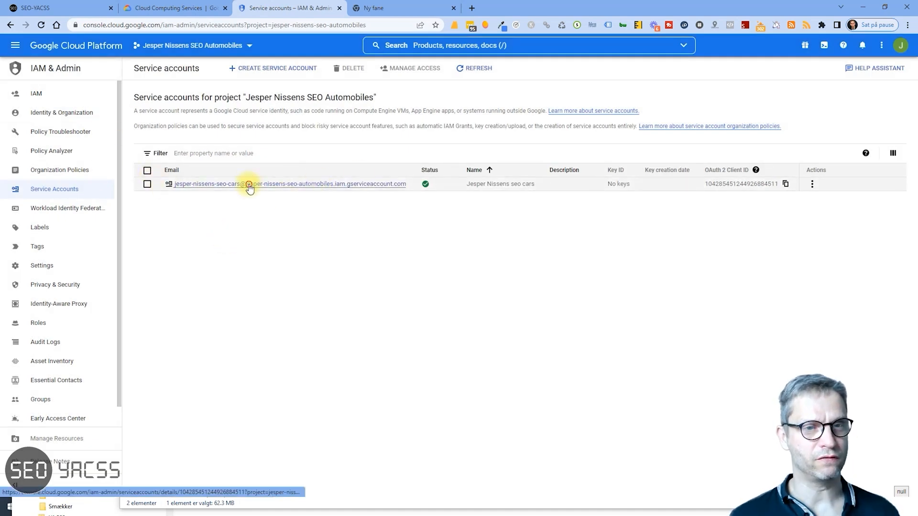
Step: Go to the Jesper Nissens seo cars service account's Keys tab and bring up the Add Key options
{"action": "left_click", "coordinate": [288, 183]}
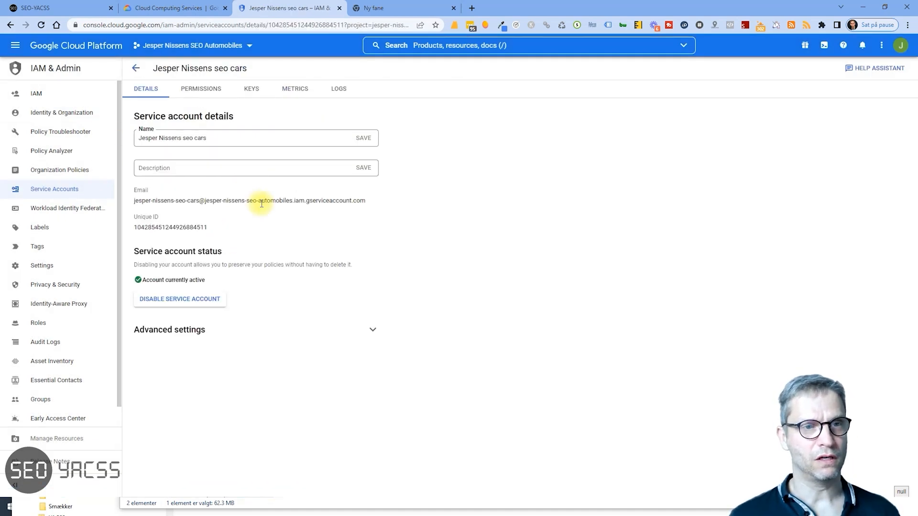
{"action": "left_click", "coordinate": [250, 88]}
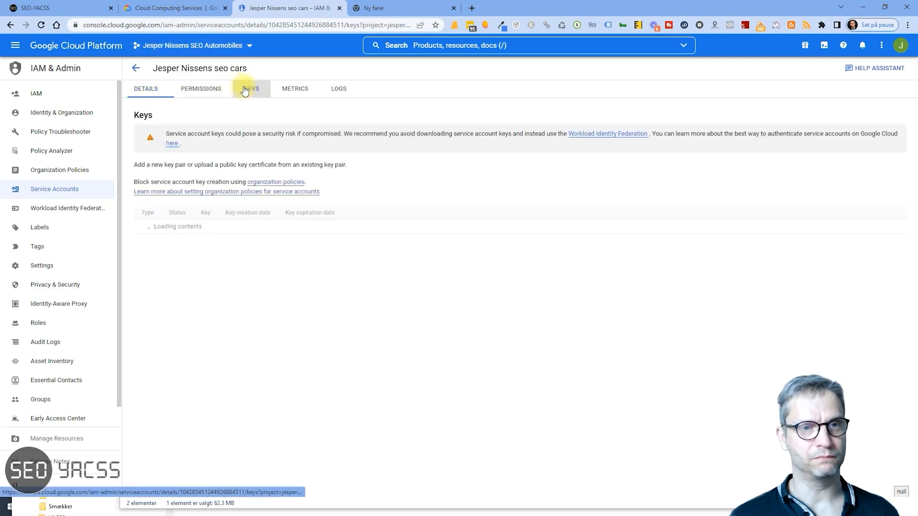
{"action": "left_click", "coordinate": [250, 88]}
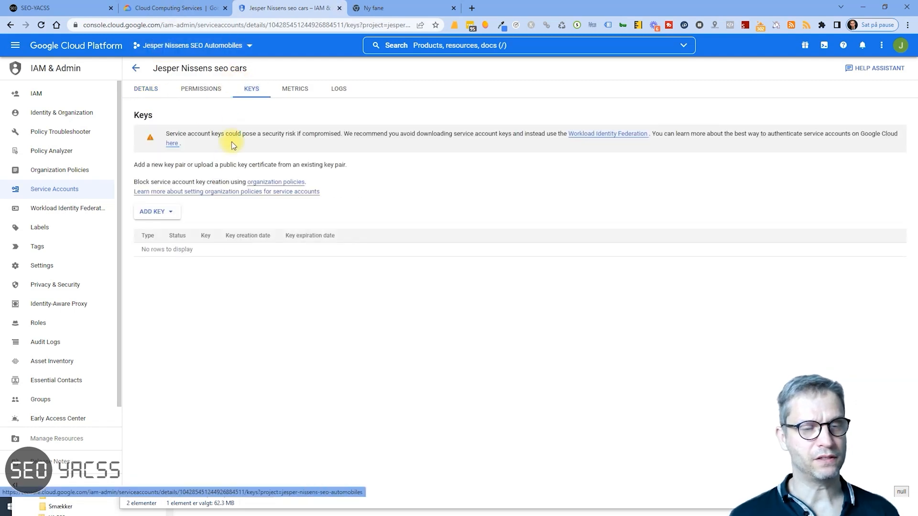
{"action": "mouse_move", "coordinate": [478, 174]}
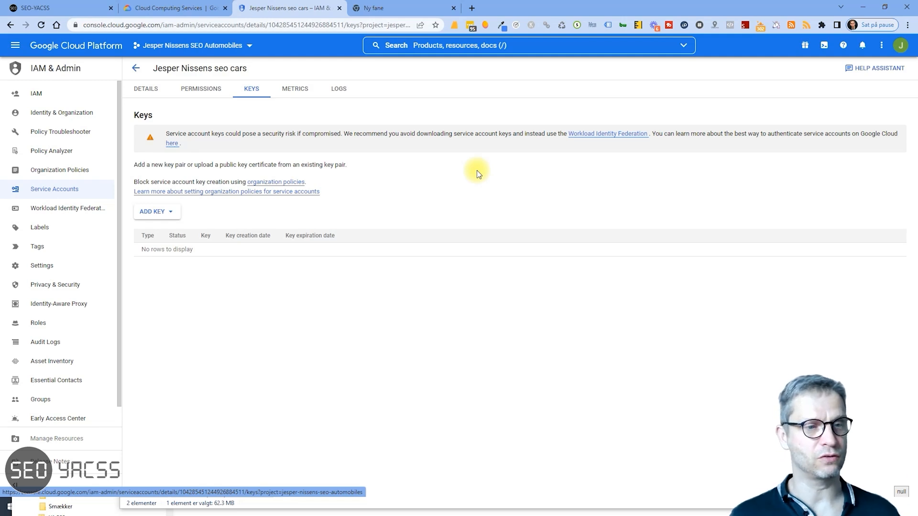
{"action": "left_click", "coordinate": [156, 211]}
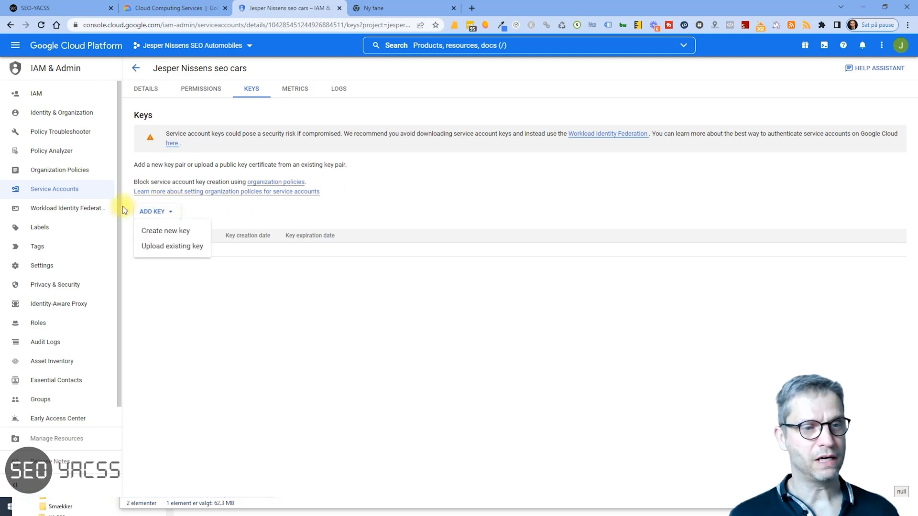
Step: Create and download a new JSON private key, then dismiss the key-saved confirmation
{"action": "left_click", "coordinate": [165, 231]}
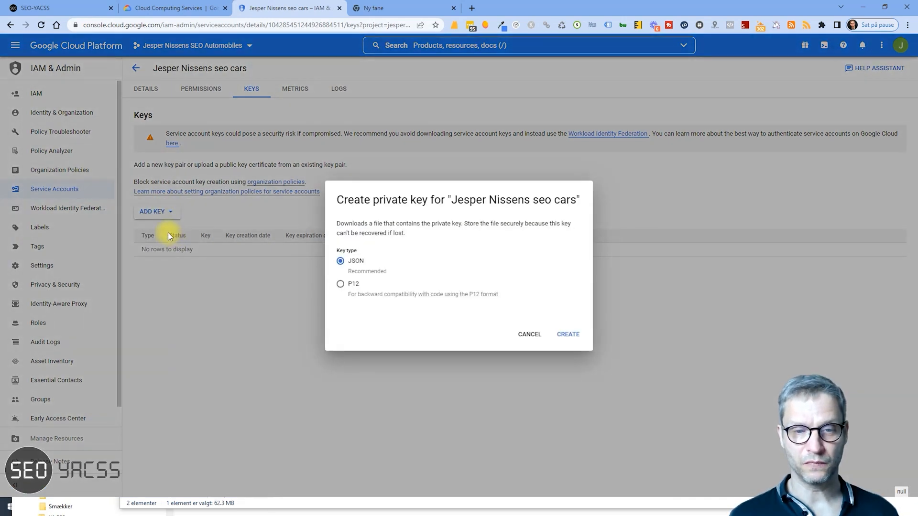
{"action": "mouse_move", "coordinate": [414, 236]}
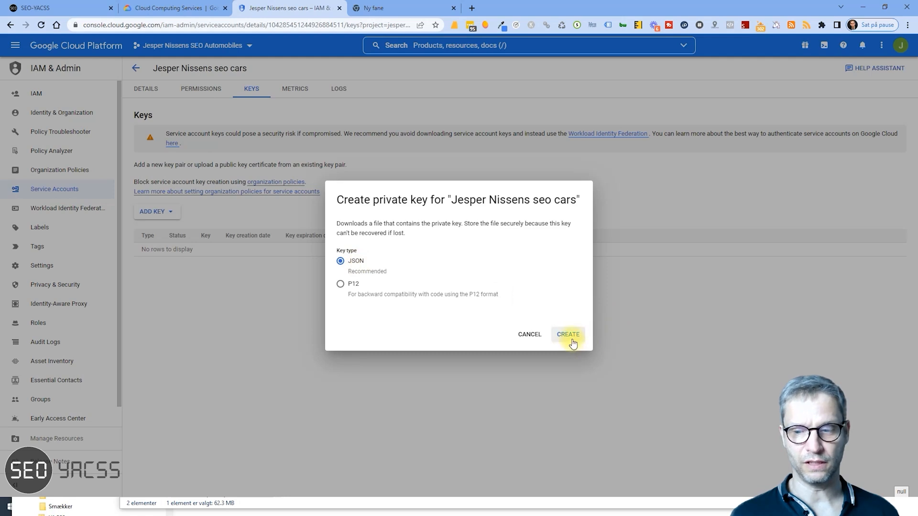
{"action": "left_click", "coordinate": [568, 335]}
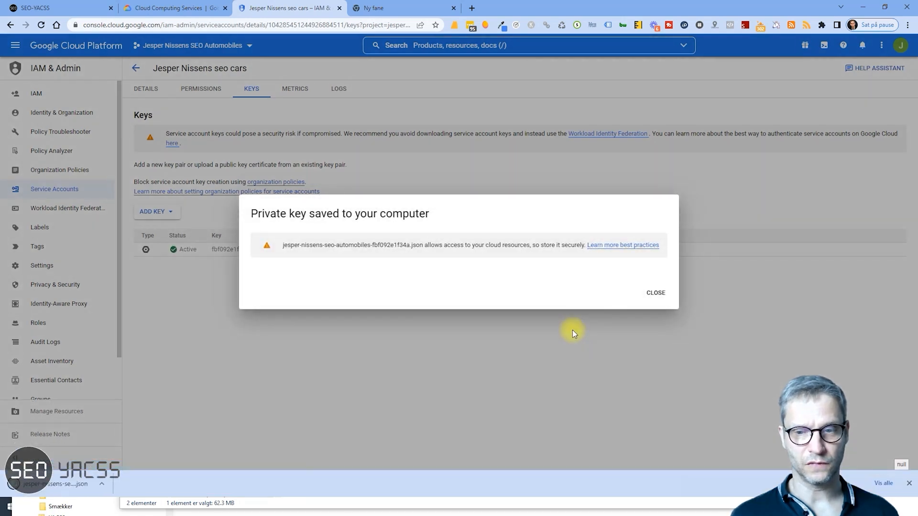
{"action": "mouse_move", "coordinate": [524, 307]}
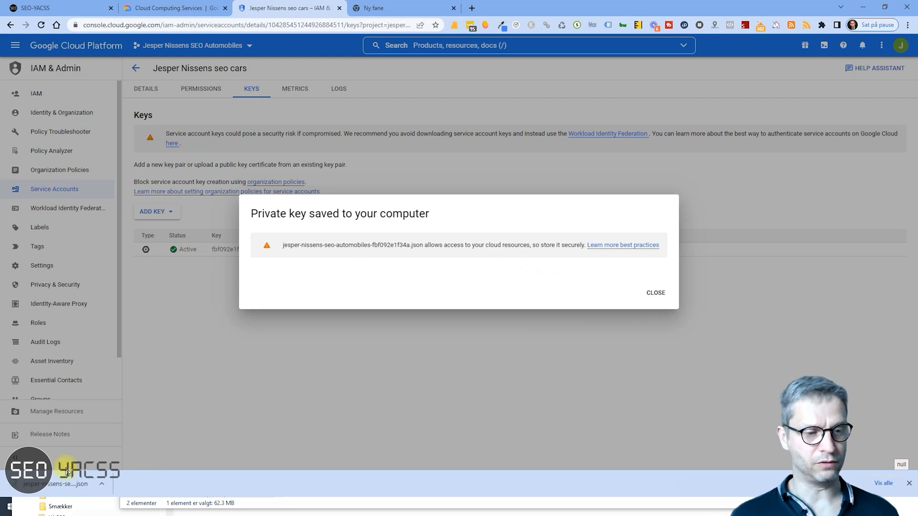
{"action": "mouse_move", "coordinate": [71, 483]}
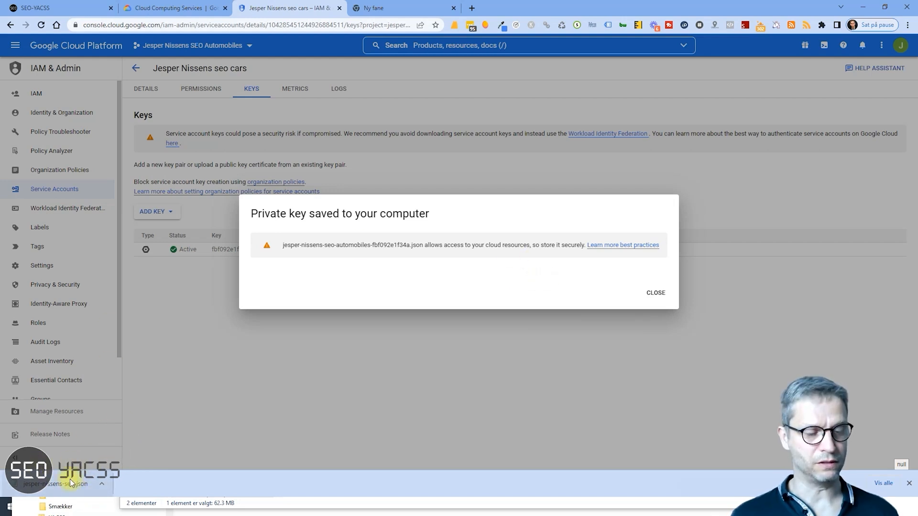
{"action": "mouse_move", "coordinate": [210, 466]}
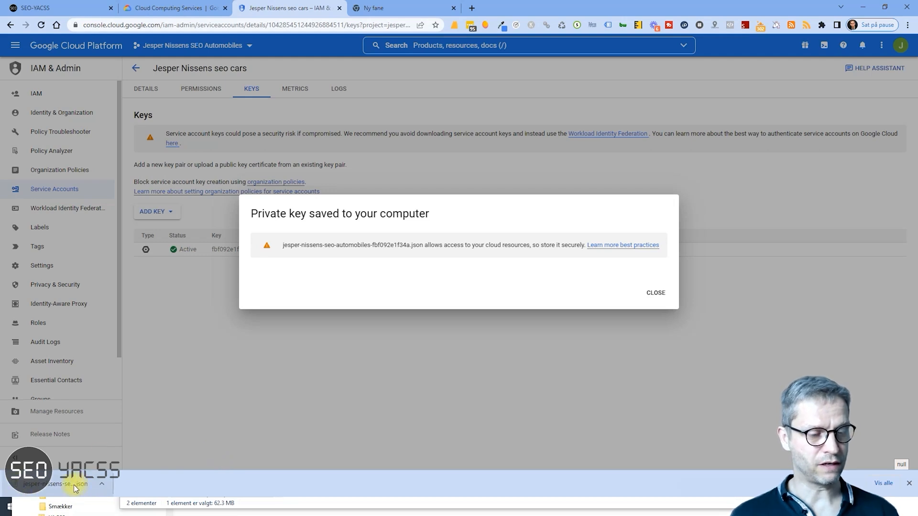
{"action": "left_click", "coordinate": [655, 292]}
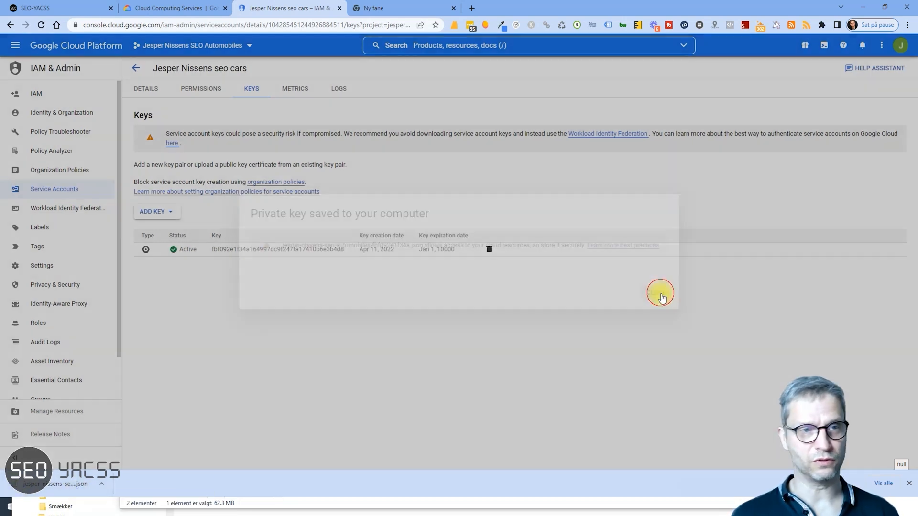
{"action": "left_click", "coordinate": [661, 293]}
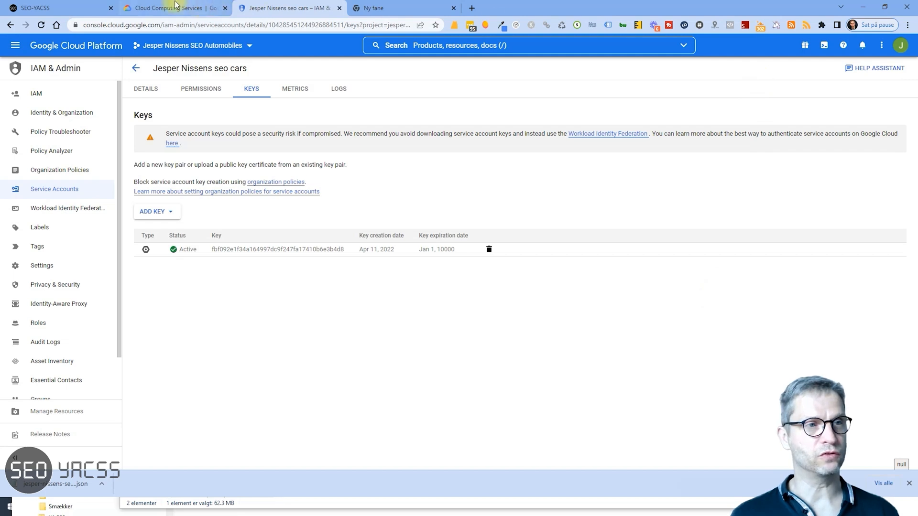
Step: Back in YACSS My Clients, edit Jespers seo automobiles and expand its empty Google Cloud accounts table
{"action": "left_click", "coordinate": [49, 7]}
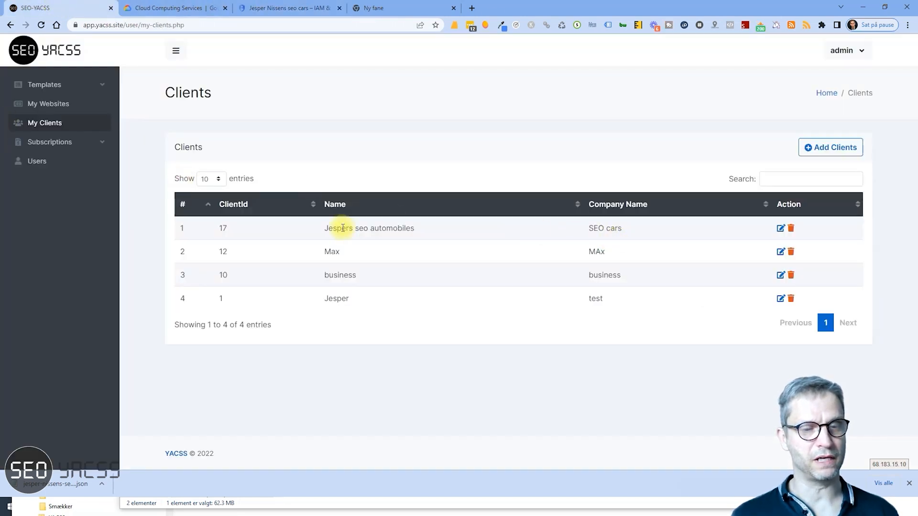
{"action": "mouse_move", "coordinate": [310, 226]}
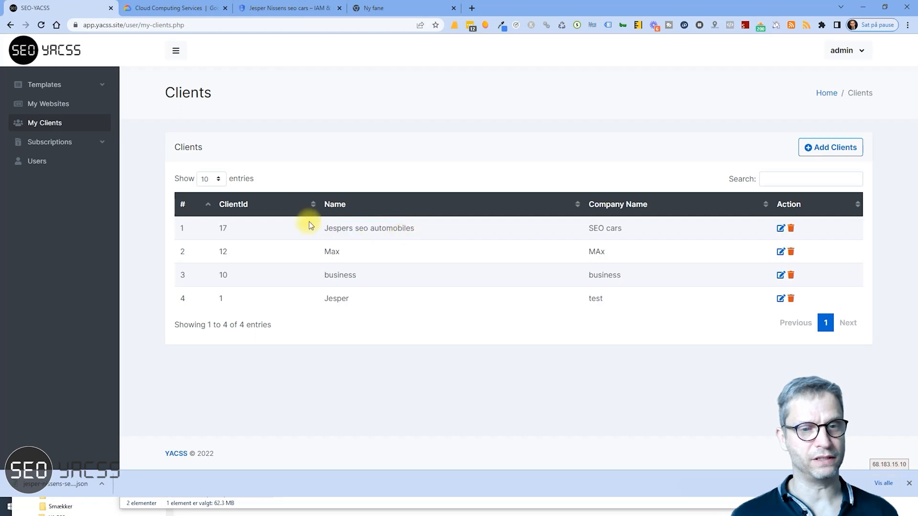
{"action": "mouse_move", "coordinate": [741, 220]}
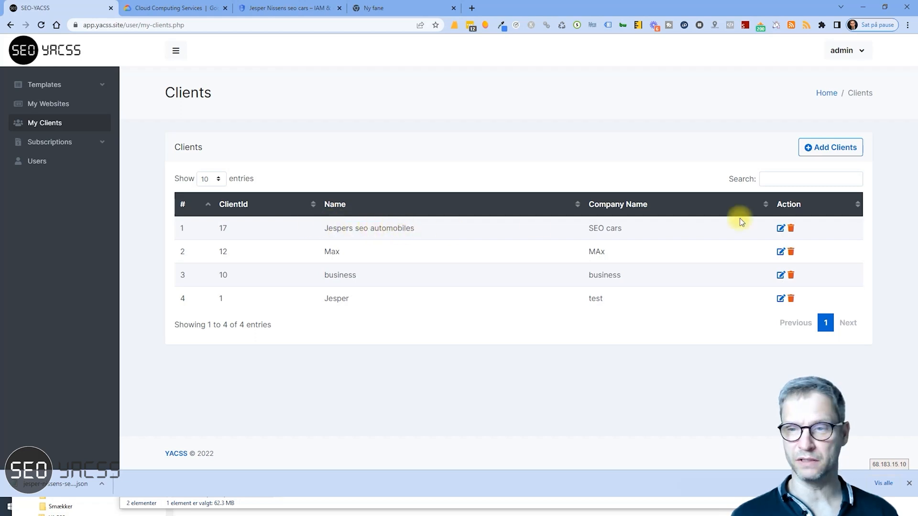
{"action": "left_click", "coordinate": [780, 228]}
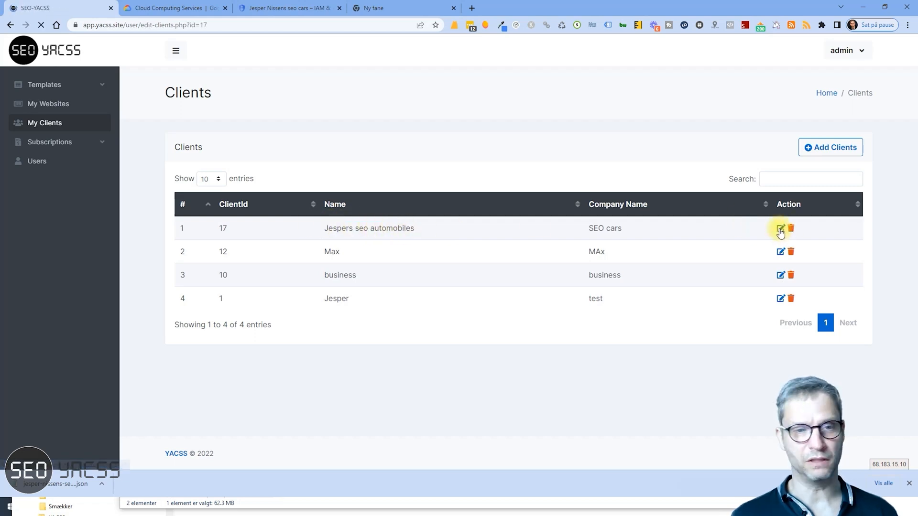
{"action": "left_click", "coordinate": [780, 229]}
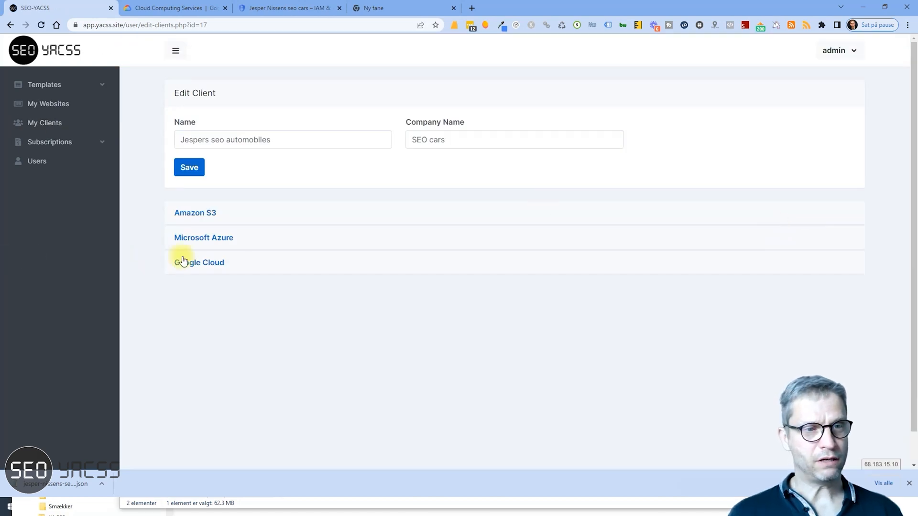
{"action": "left_click", "coordinate": [199, 262]}
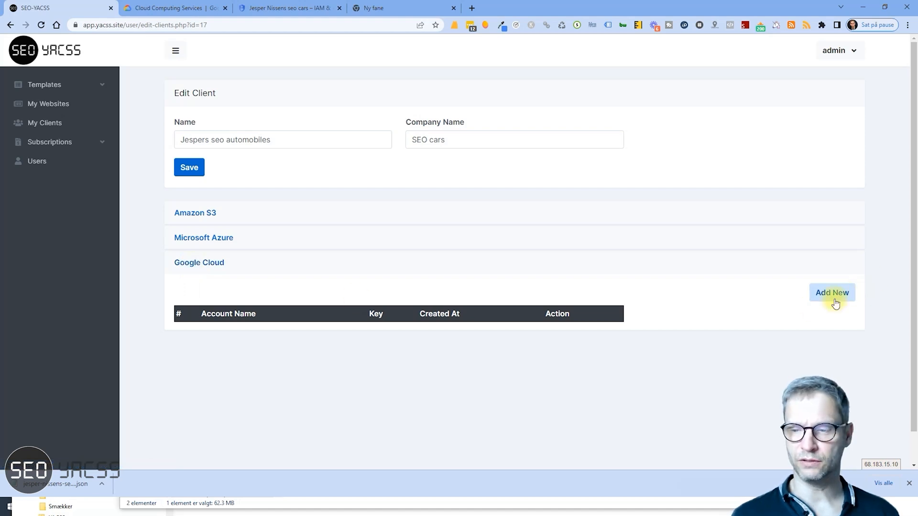
Step: Add a new Google account named 'Google cloud Jespers seo cars' and start picking its JSON key file
{"action": "left_click", "coordinate": [832, 292]}
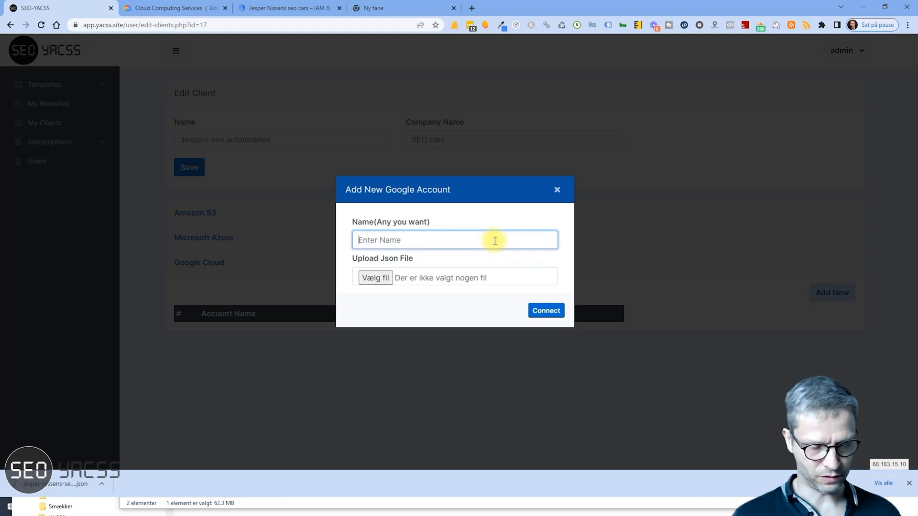
{"action": "type", "text": "Google cloud jhe"}
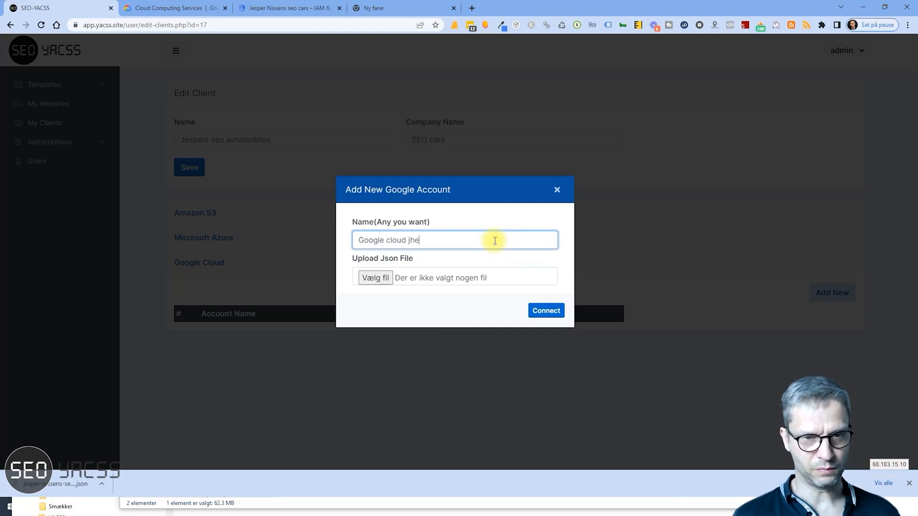
{"action": "type", "text": "Jespers"}
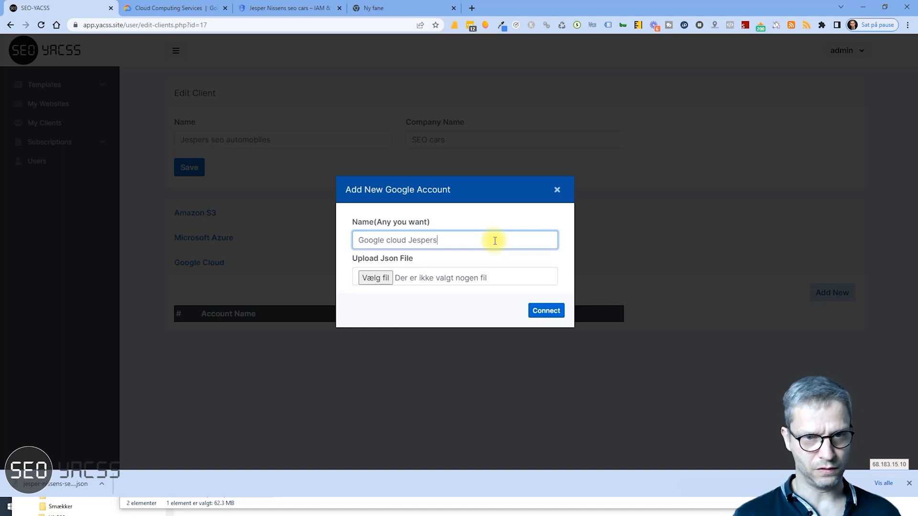
{"action": "type", "text": "seo cars"}
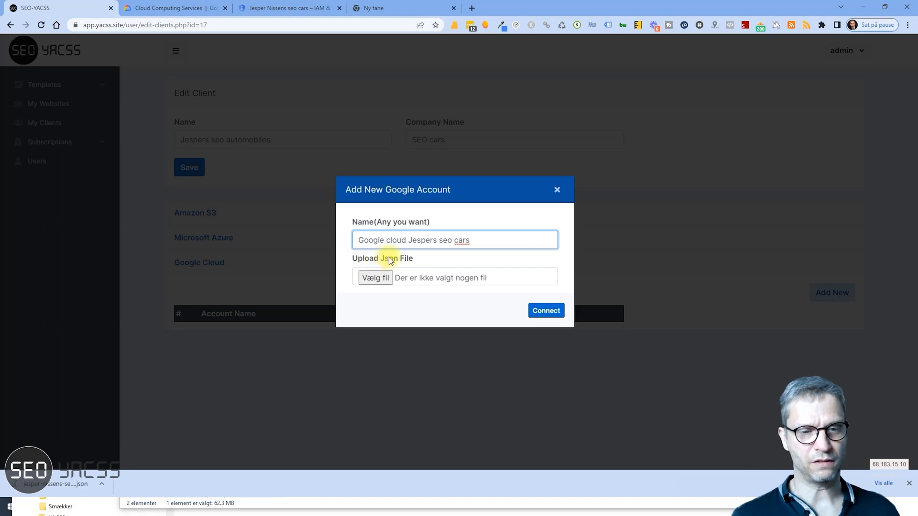
{"action": "left_click", "coordinate": [375, 278]}
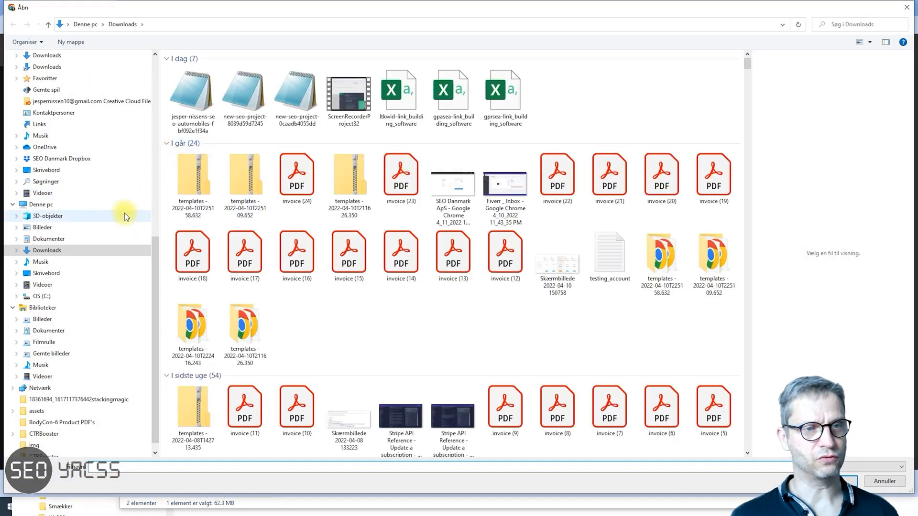
Step: Attach the downloaded jesper-nissens JSON key file from Downloads to the account form
{"action": "left_click", "coordinate": [192, 97]}
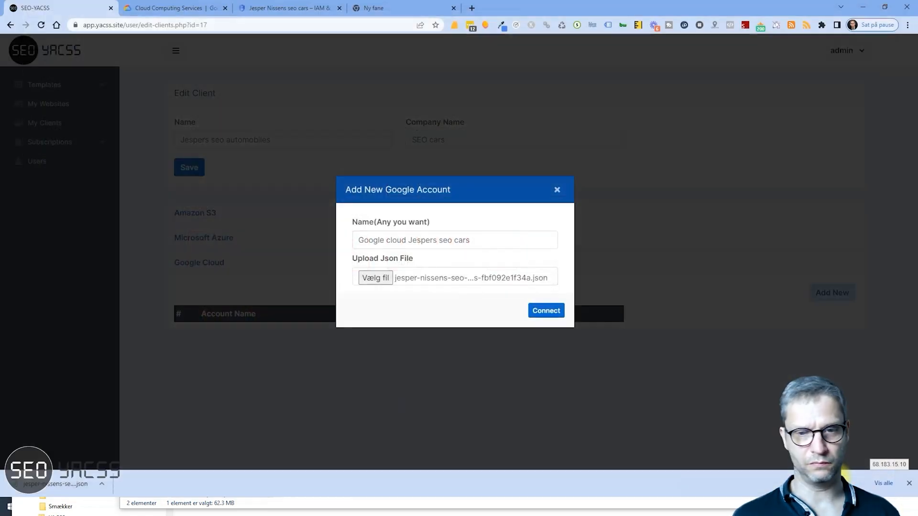
Step: Connect the Google cloud Jespers seo cars account and close the account-created confirmation
{"action": "left_click", "coordinate": [545, 310]}
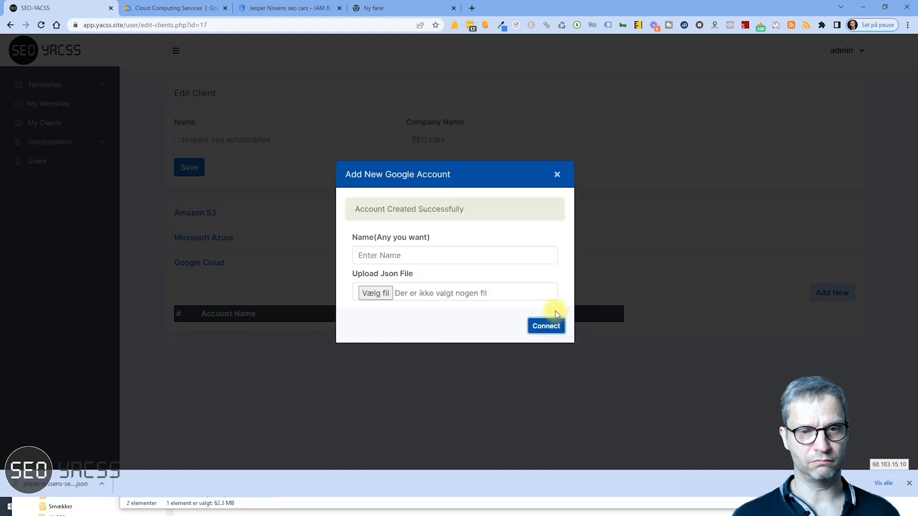
{"action": "left_click", "coordinate": [545, 325]}
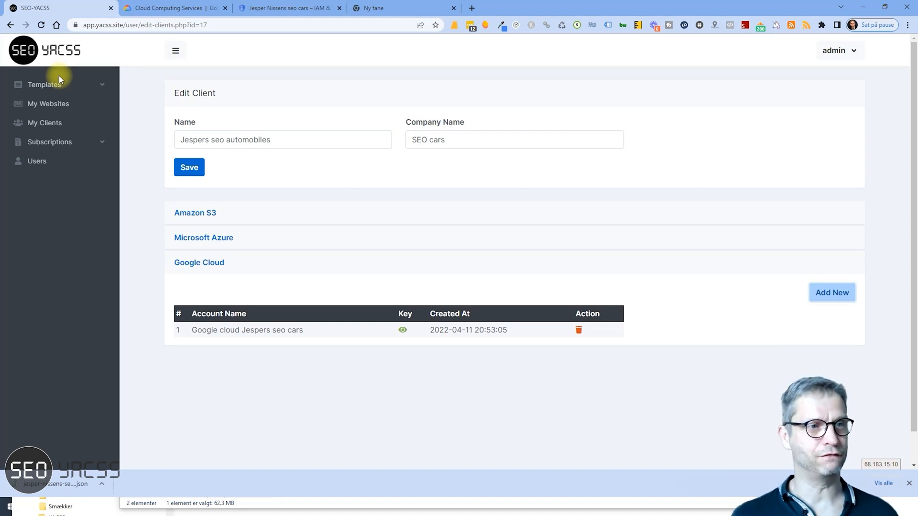
{"action": "mouse_move", "coordinate": [45, 85]}
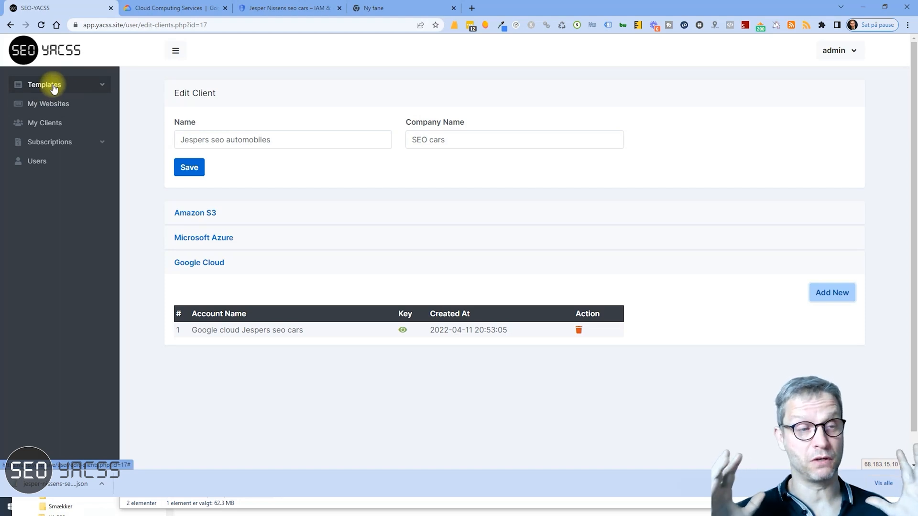
Step: In the 7 Content Area template, fill pages, target URL, meta title and description with placeholder value 1
{"action": "left_click", "coordinate": [44, 84]}
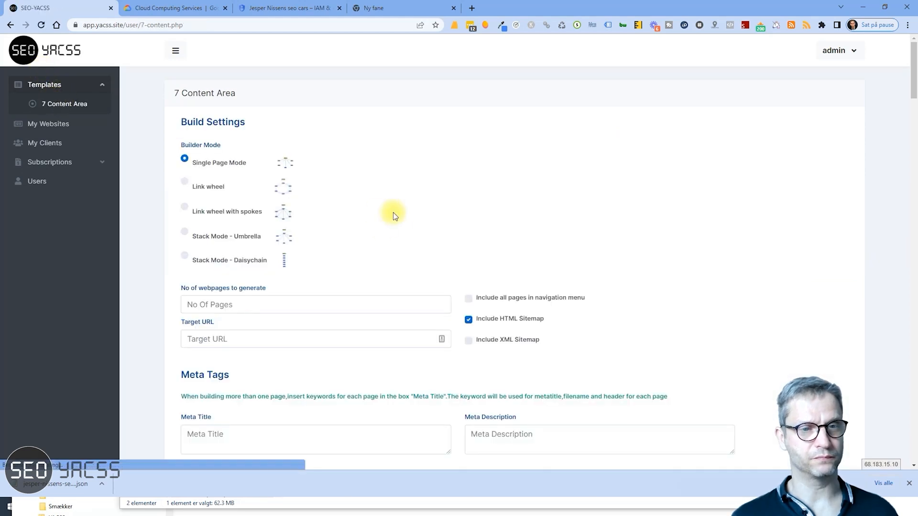
{"action": "scroll", "scroll_direction": "down", "scroll_amount": 3}
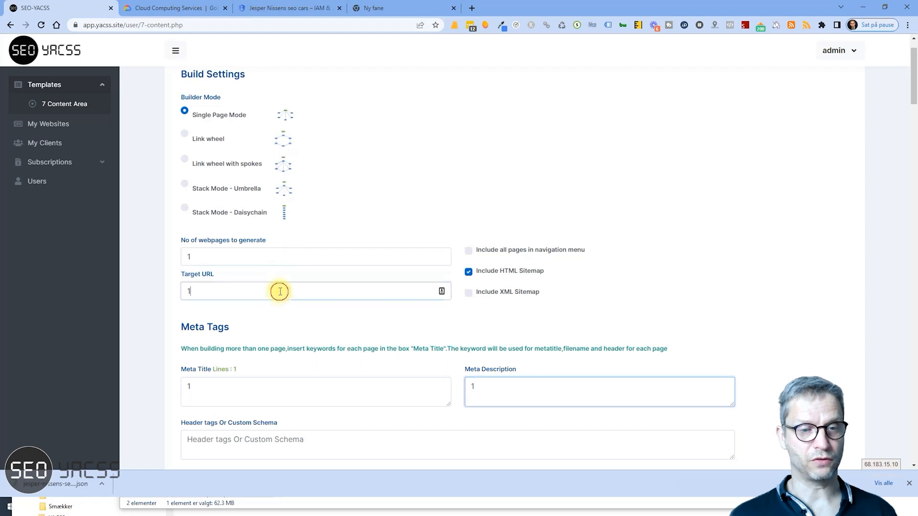
{"action": "left_click", "coordinate": [599, 391]}
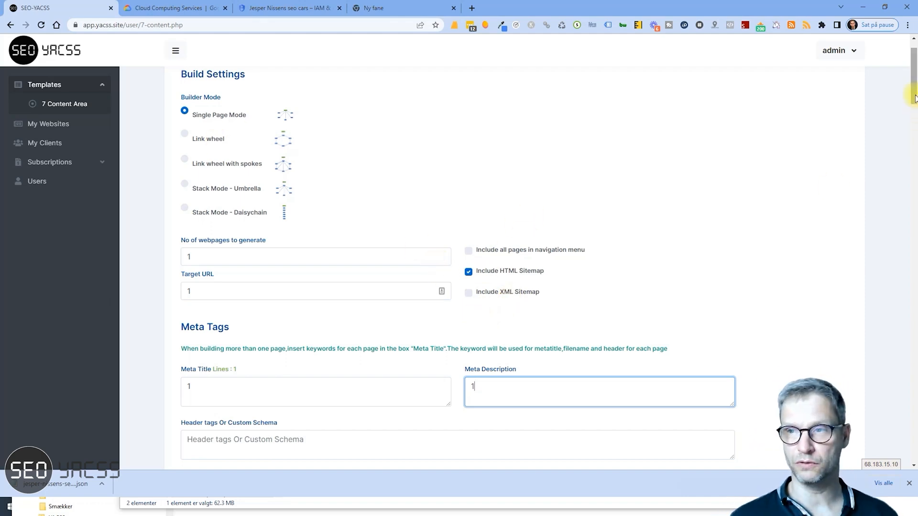
{"action": "scroll", "scroll_direction": "down", "scroll_amount": 3}
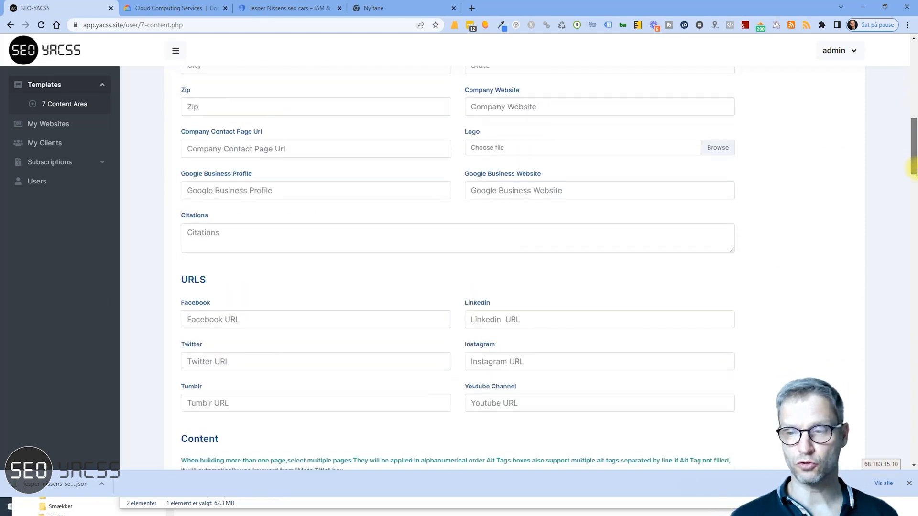
{"action": "scroll", "scroll_direction": "down", "scroll_amount": 3}
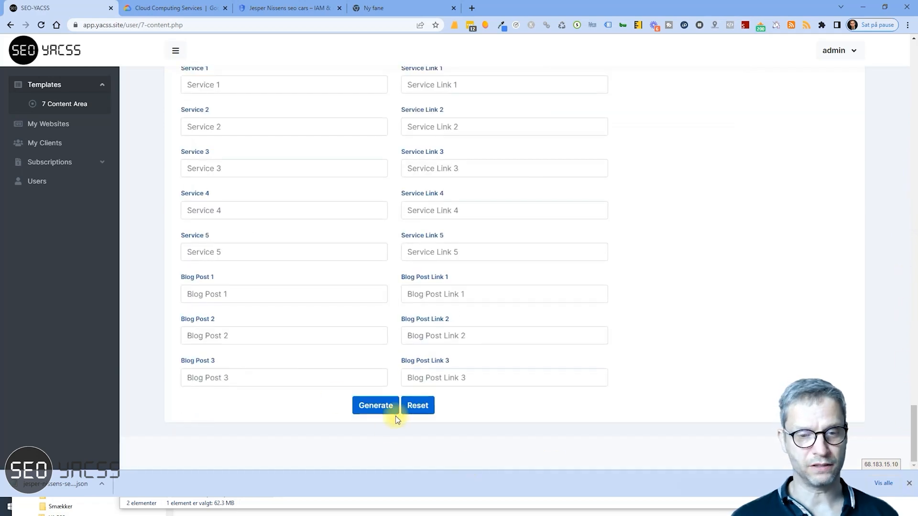
Step: Generate the site's HTML files and list the upload destinations AWS S3, Azure and Google Cloud
{"action": "left_click", "coordinate": [375, 405]}
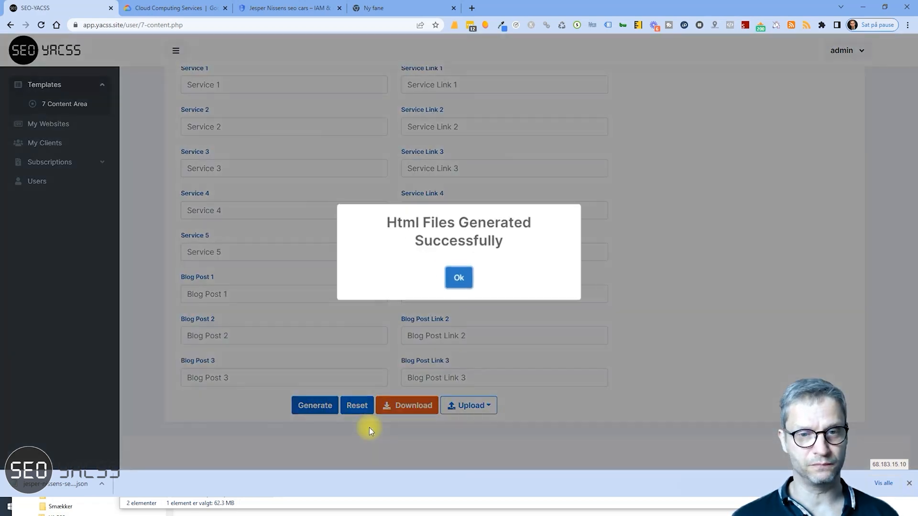
{"action": "left_click", "coordinate": [458, 278]}
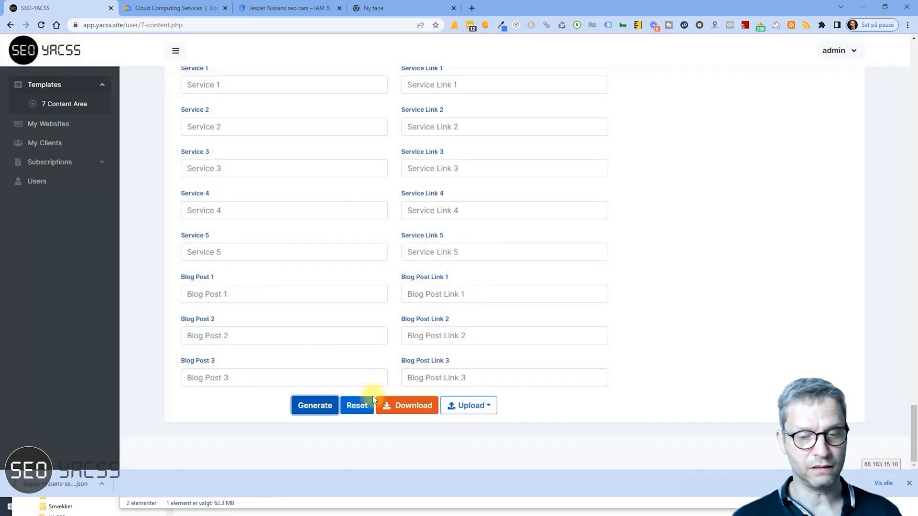
{"action": "left_click", "coordinate": [468, 405]}
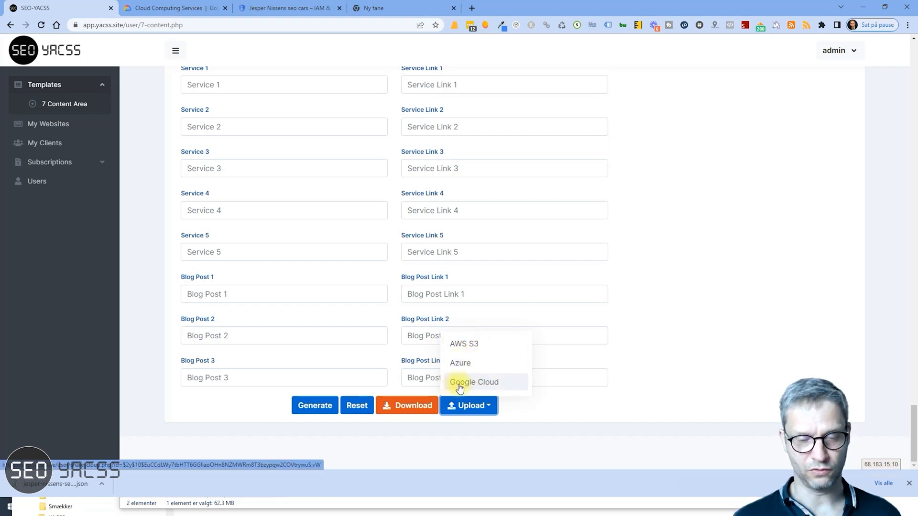
Step: Choose Google Cloud upload with client Jespers seo automobiles and account Google cloud Jespers seo cars
{"action": "left_click", "coordinate": [474, 382]}
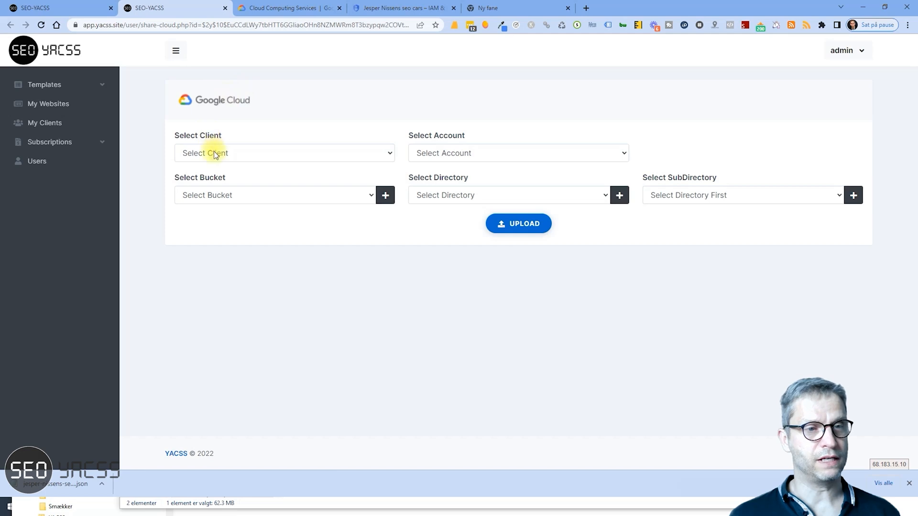
{"action": "left_click", "coordinate": [284, 153]}
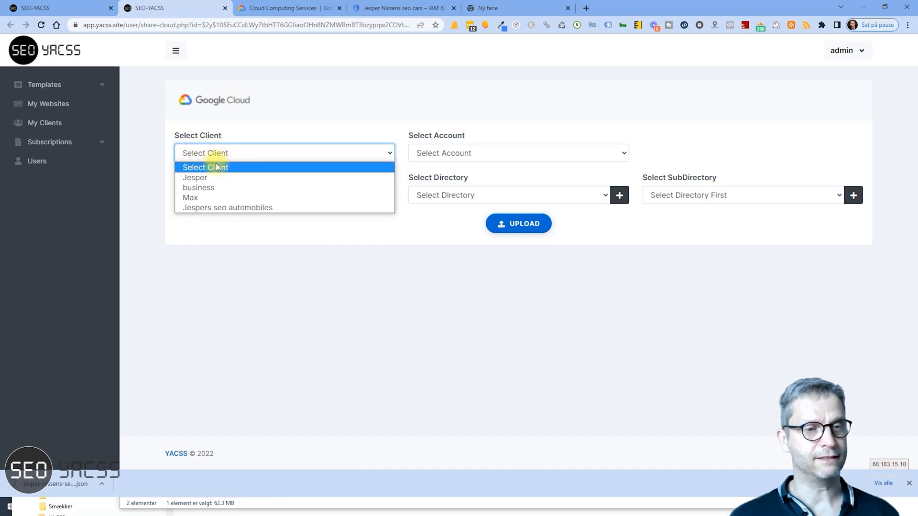
{"action": "left_click", "coordinate": [227, 208]}
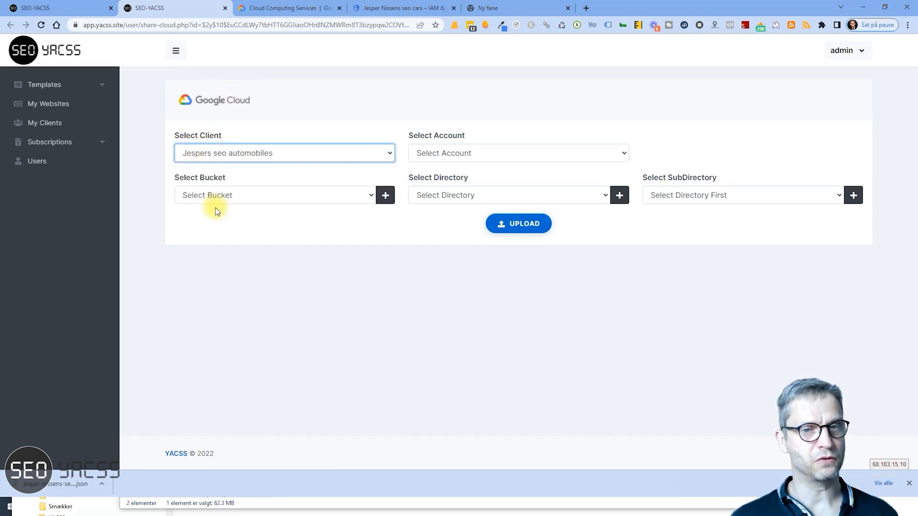
{"action": "left_click", "coordinate": [517, 153]}
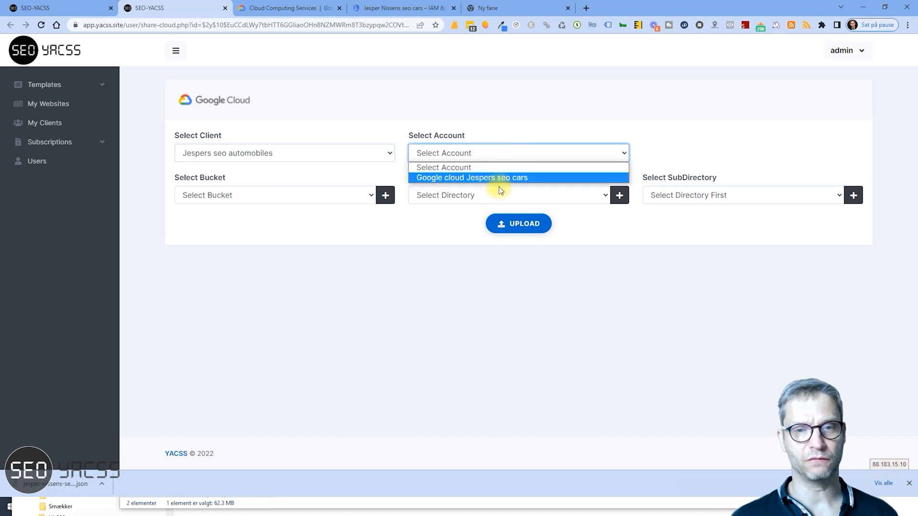
{"action": "left_click", "coordinate": [470, 178]}
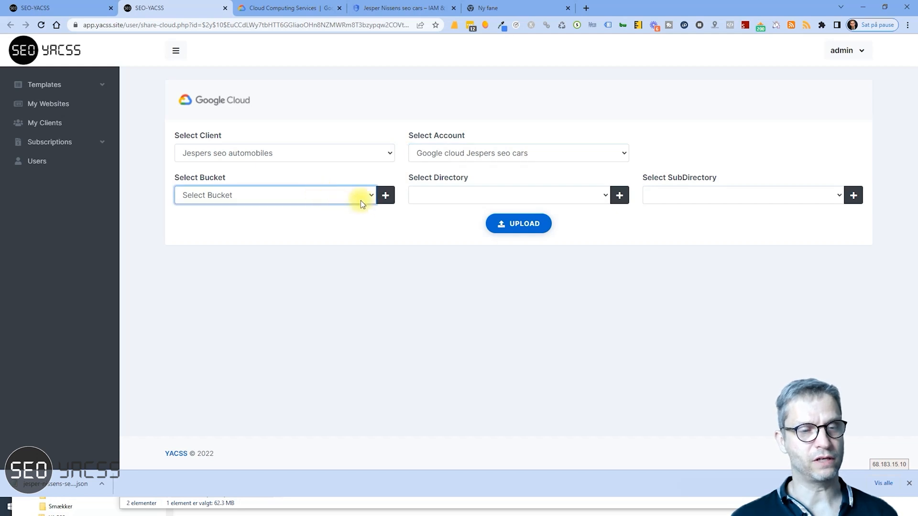
Step: Add a new bucket named seocars, correcting the invalid-name warning along the way
{"action": "left_click", "coordinate": [385, 195]}
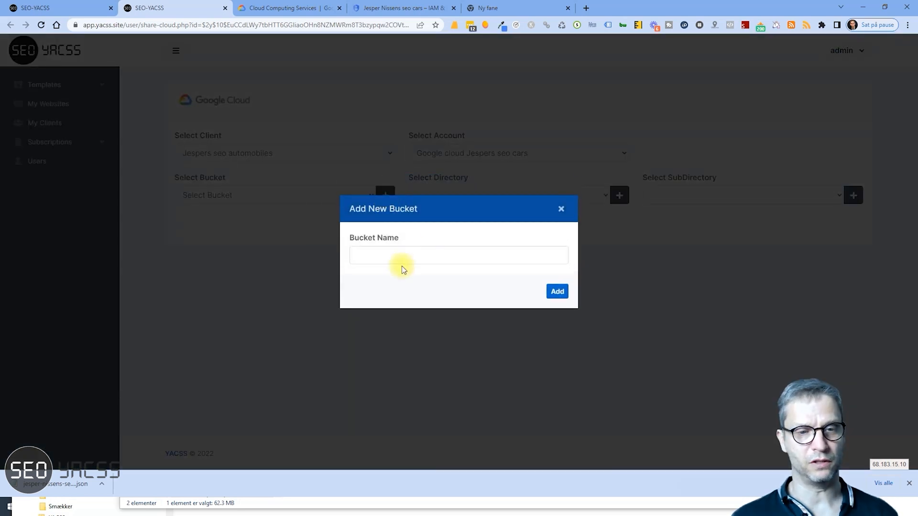
{"action": "type", "text": "seo"}
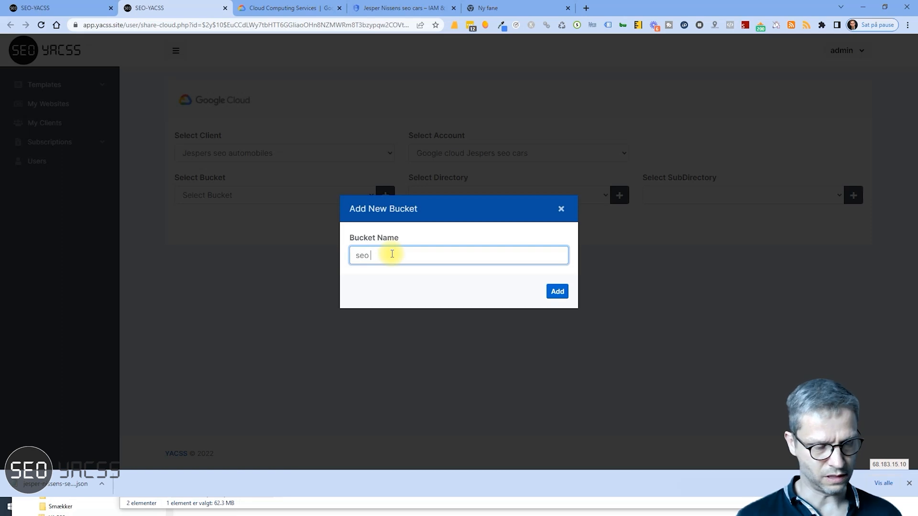
{"action": "type", "text": "cars"}
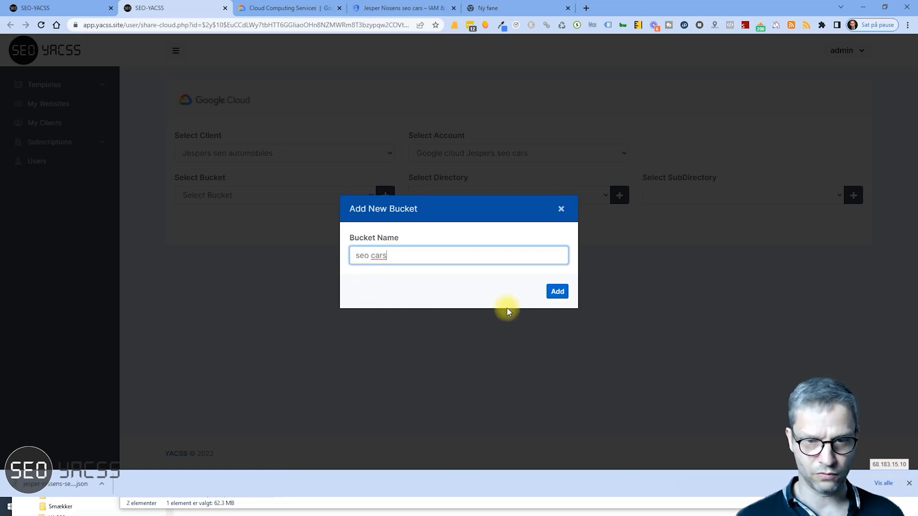
{"action": "left_click", "coordinate": [555, 291]}
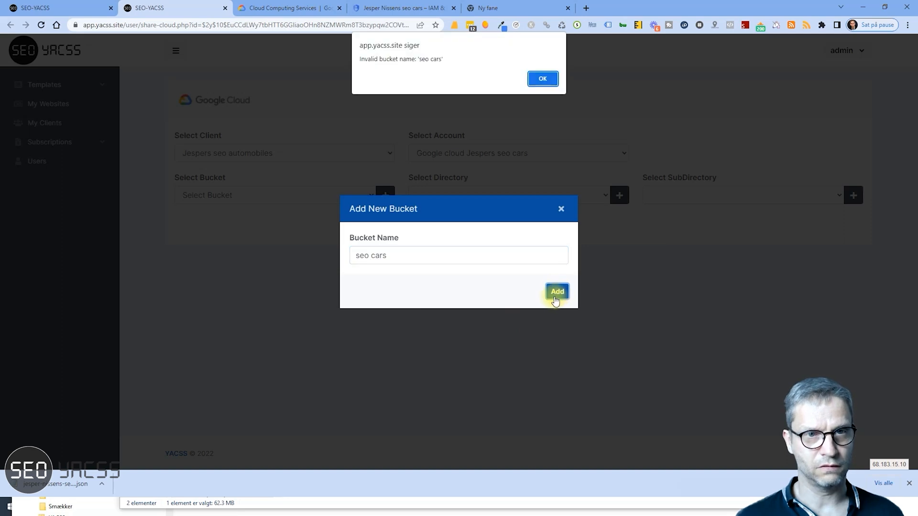
{"action": "left_click", "coordinate": [542, 79]}
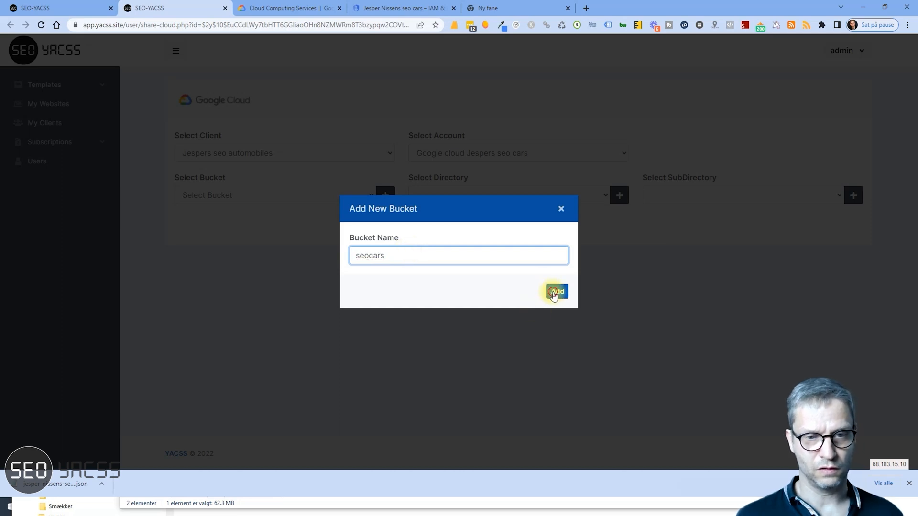
{"action": "left_click", "coordinate": [555, 292]}
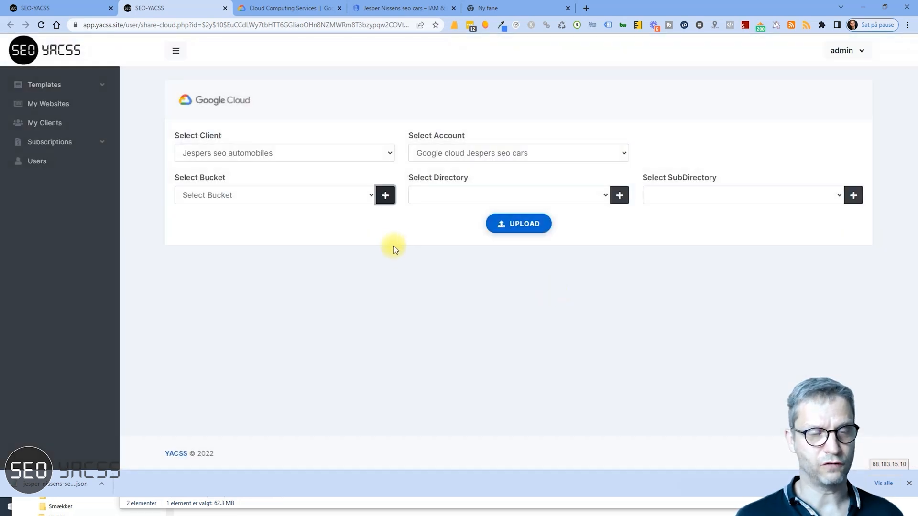
Step: Choose seocars from the Select Bucket dropdown as the upload target
{"action": "left_click", "coordinate": [276, 195]}
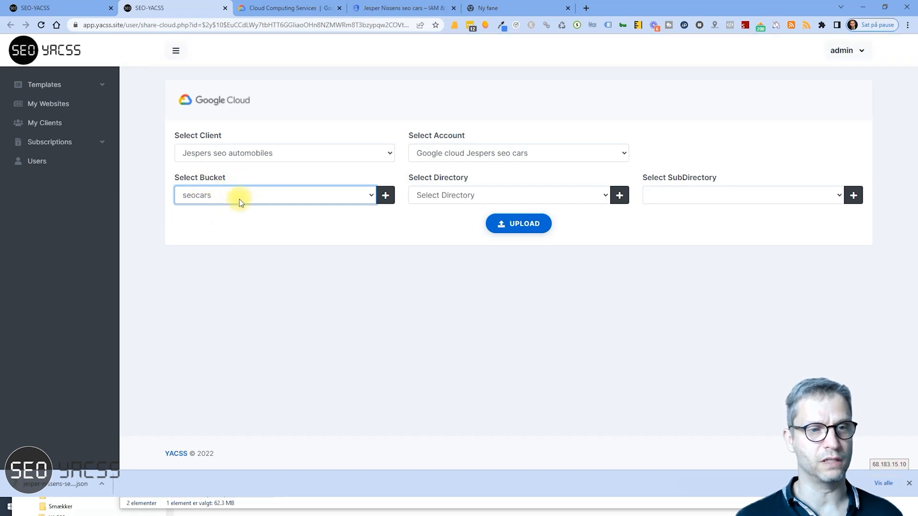
{"action": "mouse_move", "coordinate": [578, 188]}
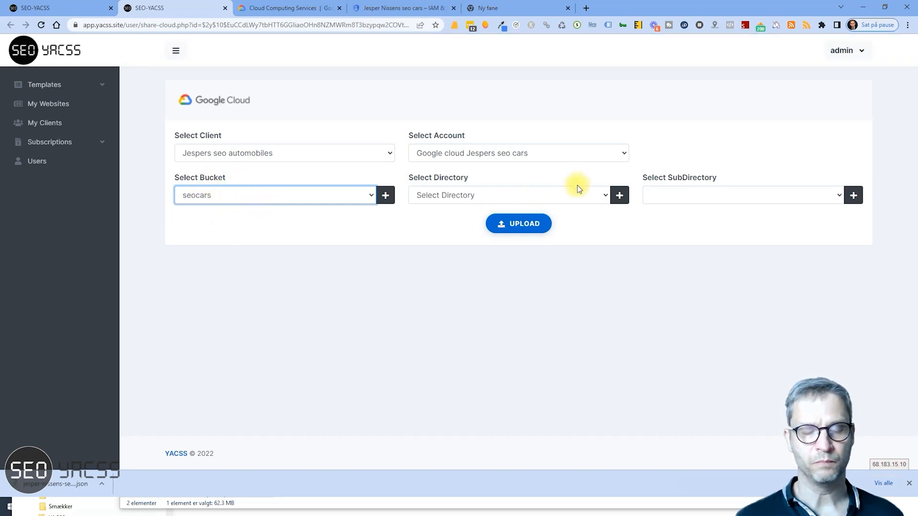
Step: Upload the generated one-page site files into the seocars bucket
{"action": "left_click", "coordinate": [507, 196]}
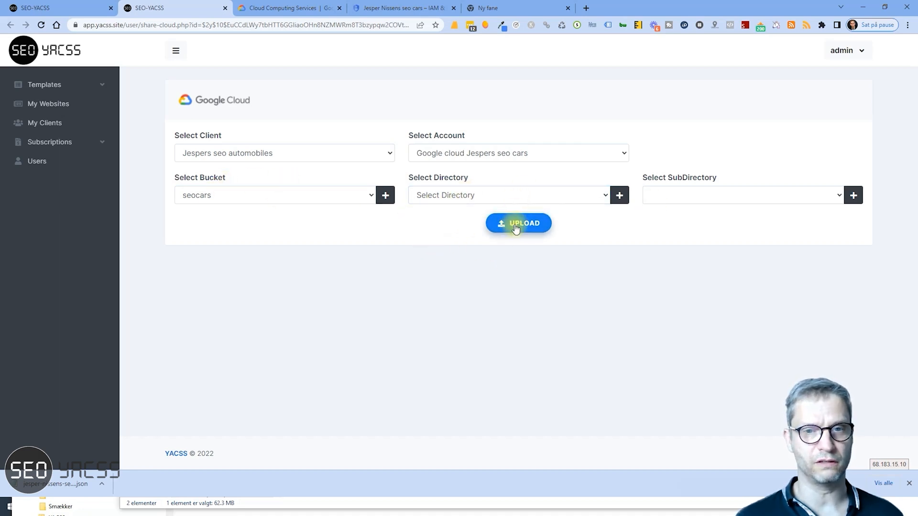
{"action": "left_click", "coordinate": [517, 223]}
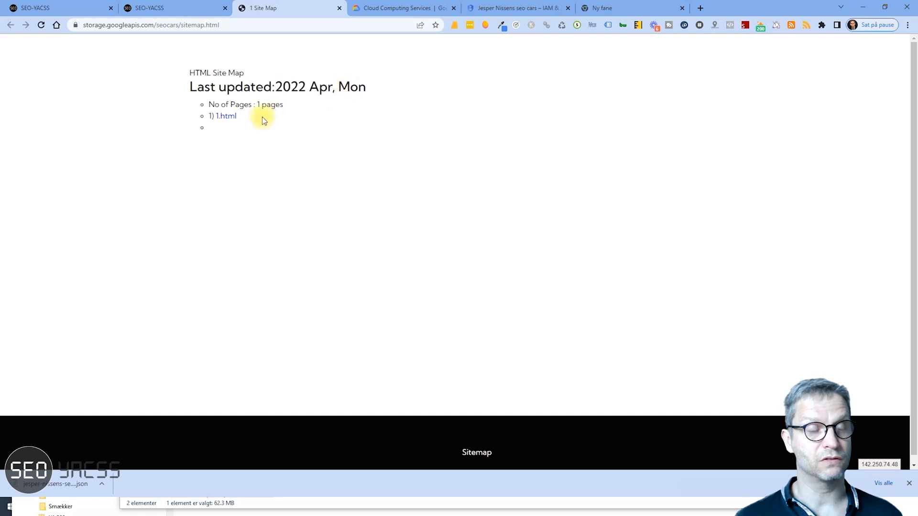
Step: Open the live 1.html page from the bucket's sitemap.html listing
{"action": "left_click", "coordinate": [226, 116]}
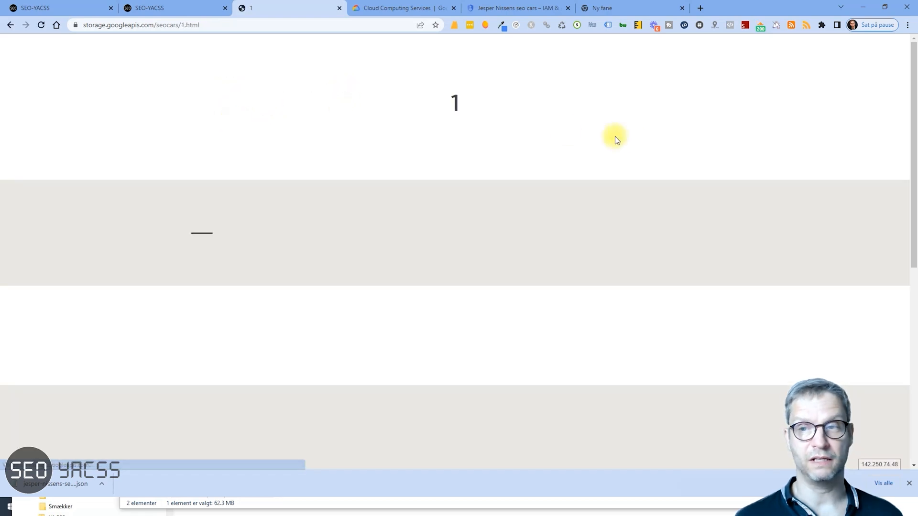
{"action": "mouse_move", "coordinate": [448, 100]}
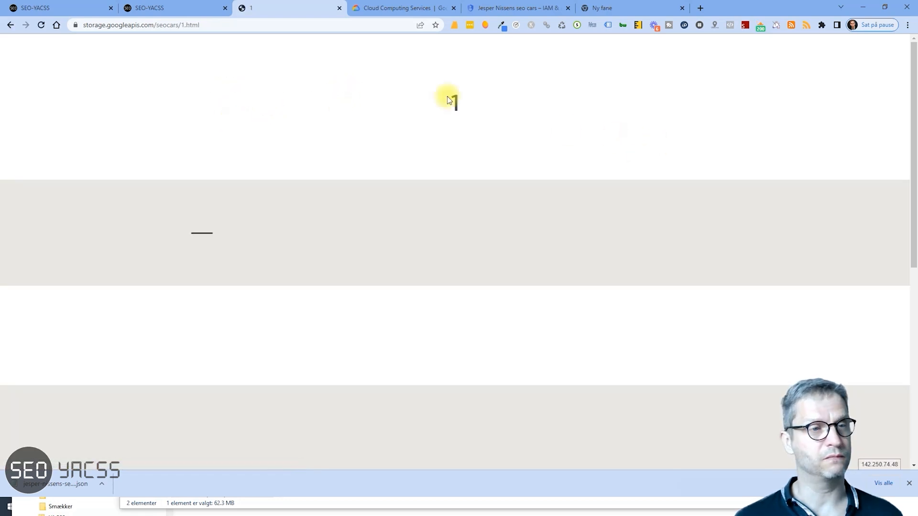
{"action": "left_click", "coordinate": [141, 25]}
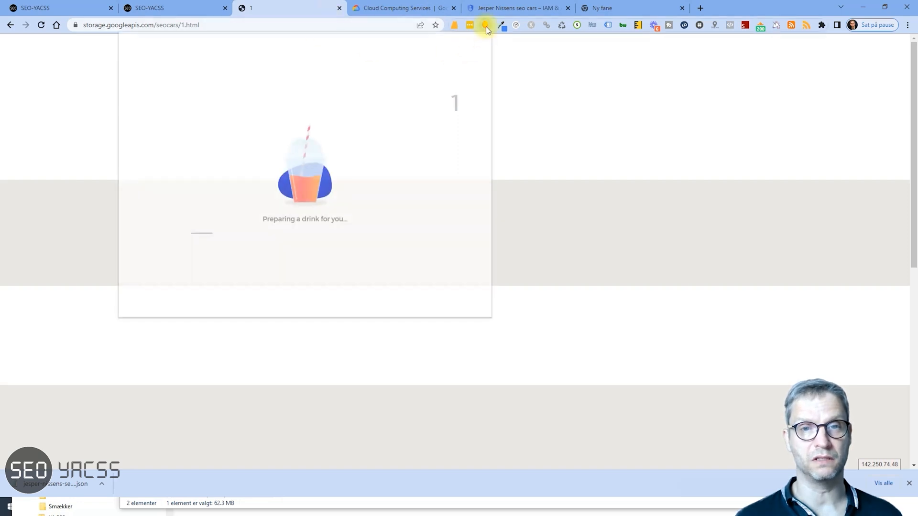
Step: Check Mangools metrics for the exact 1.html URL (DA 93, PA 44), then close the overview
{"action": "left_click", "coordinate": [486, 25]}
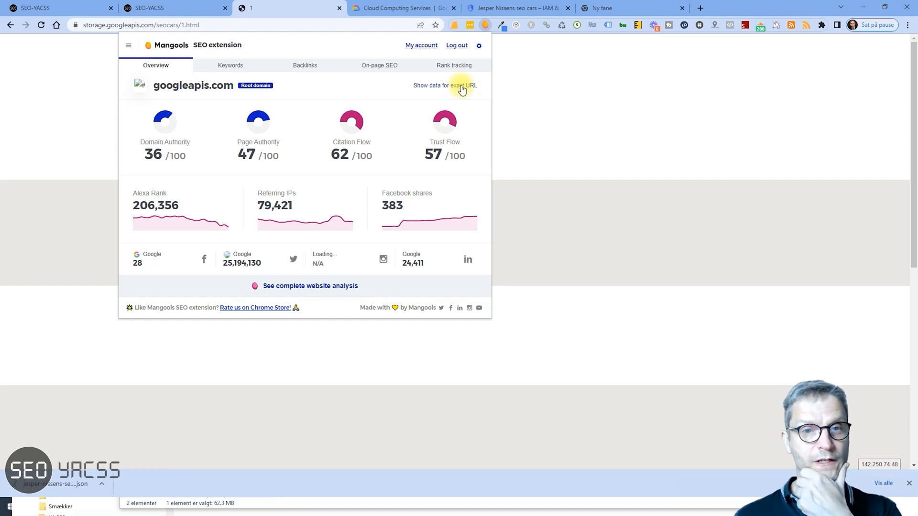
{"action": "left_click", "coordinate": [461, 85]}
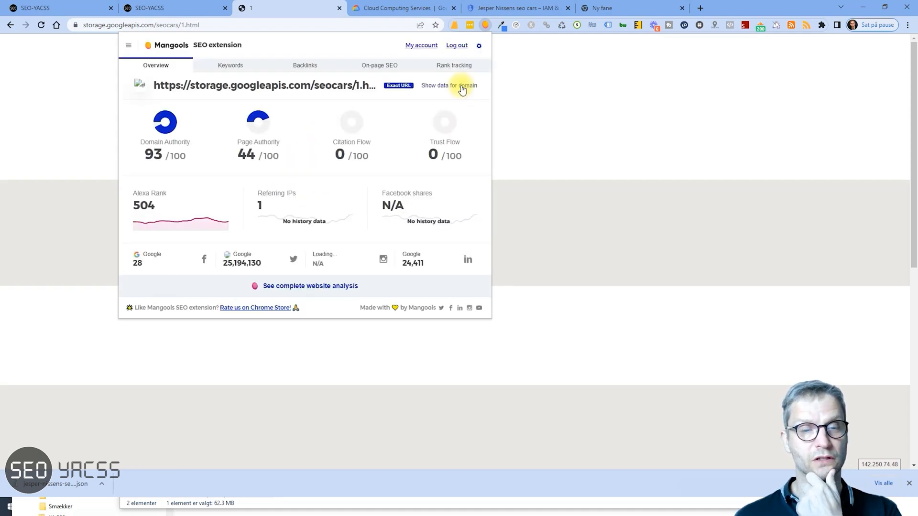
{"action": "mouse_move", "coordinate": [301, 157]}
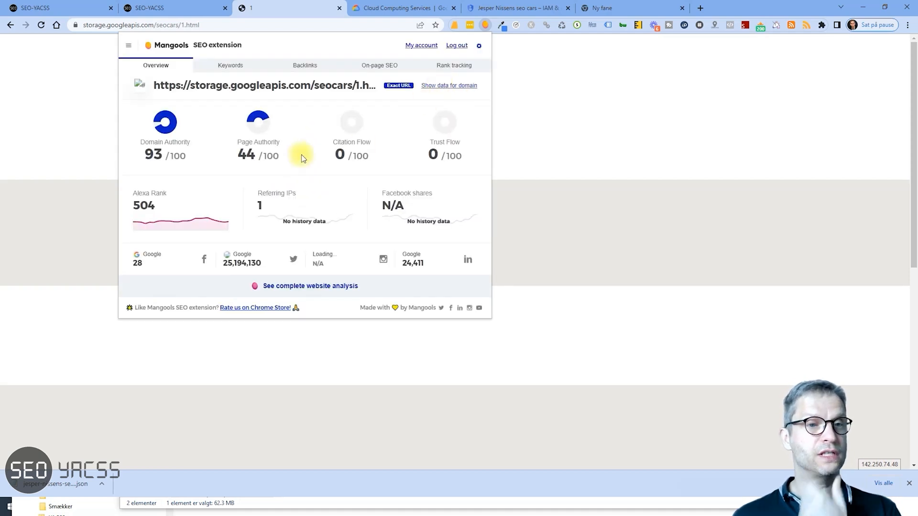
{"action": "double_click", "coordinate": [246, 155]}
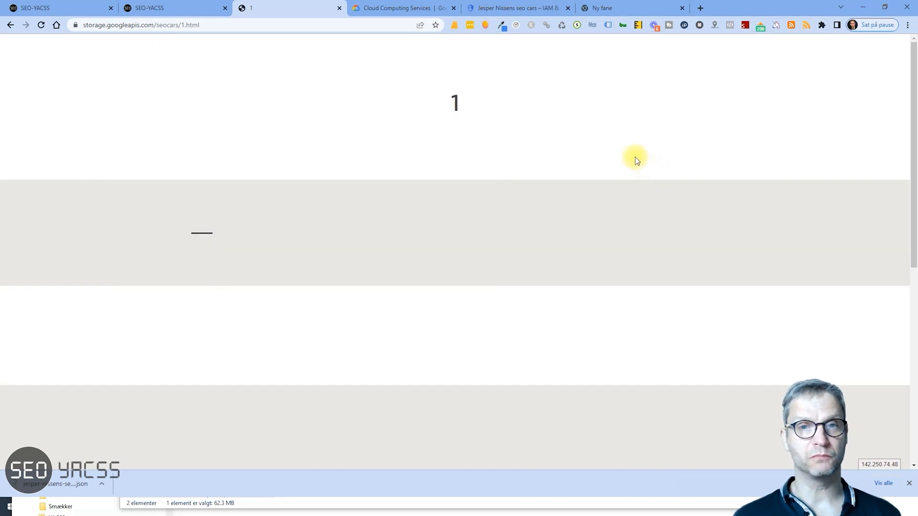
{"action": "mouse_move", "coordinate": [631, 157]}
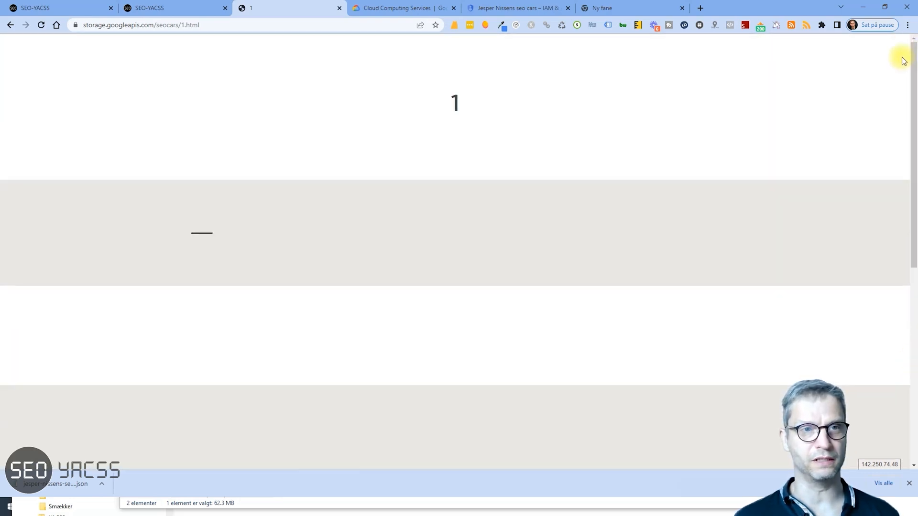
{"action": "mouse_move", "coordinate": [557, 151]}
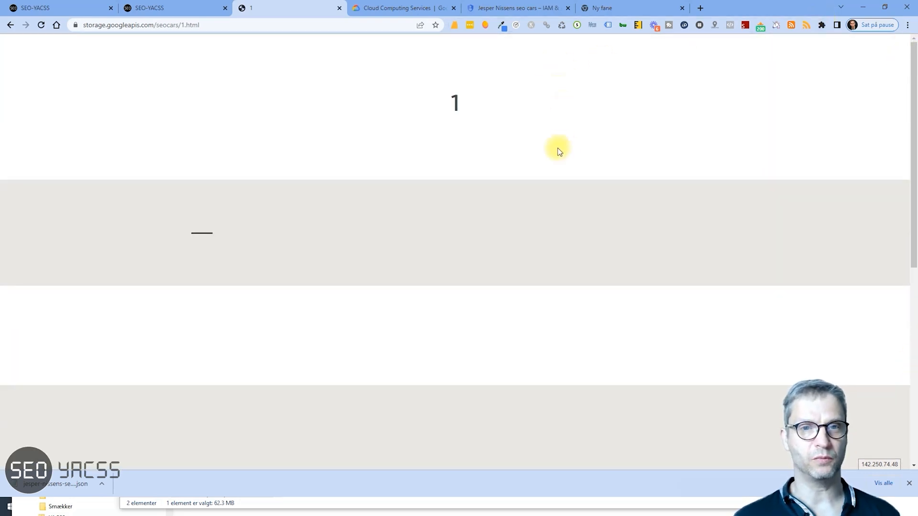
{"action": "mouse_move", "coordinate": [612, 136]}
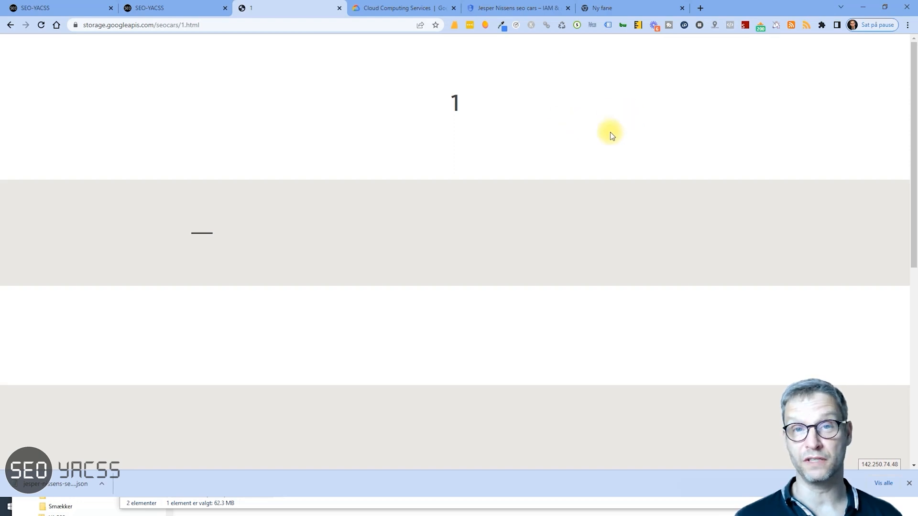
{"action": "mouse_move", "coordinate": [596, 123]}
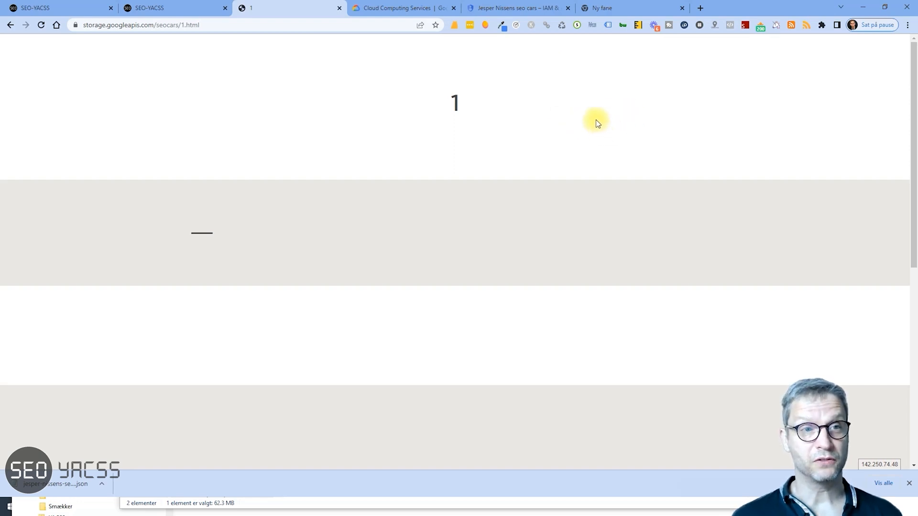
{"action": "mouse_move", "coordinate": [151, 8]}
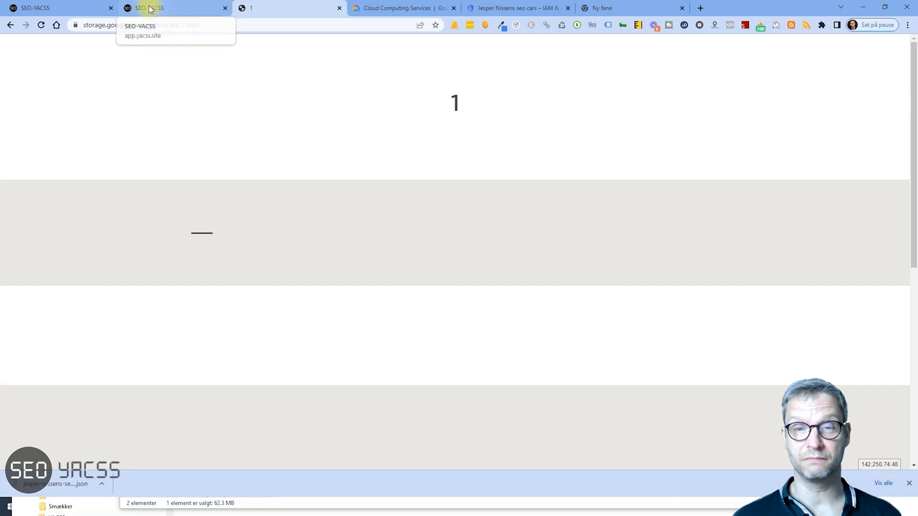